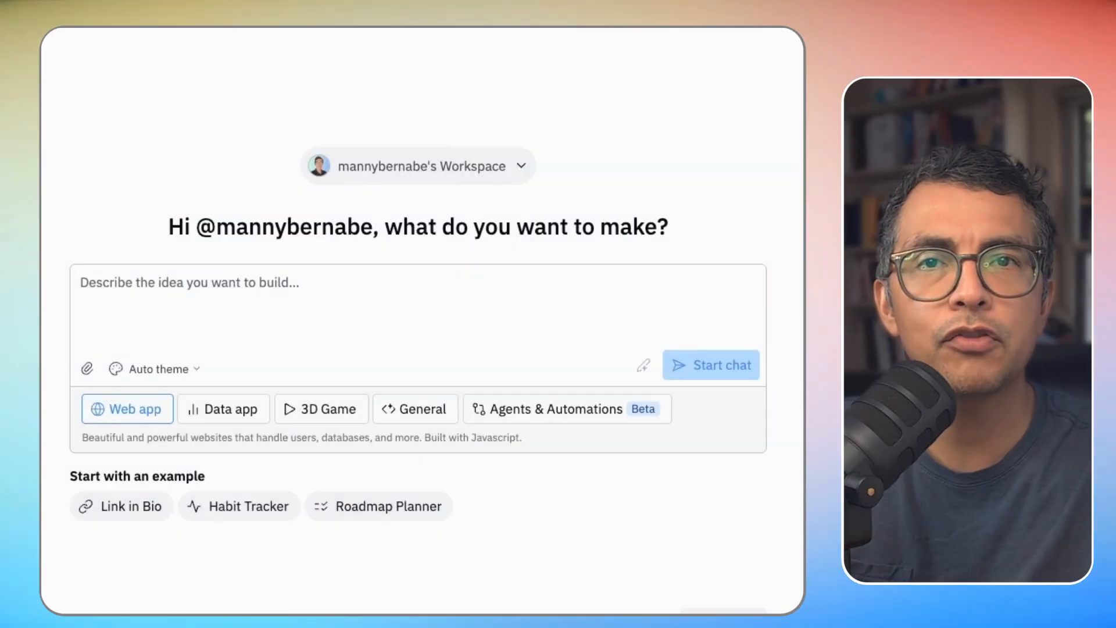
- Choose Agents & Automations to reveal Slack, Telegram and Time-based triggers, then view the arXiv Daily Recap email
{"action": "left_click", "coordinate": [567, 409]}
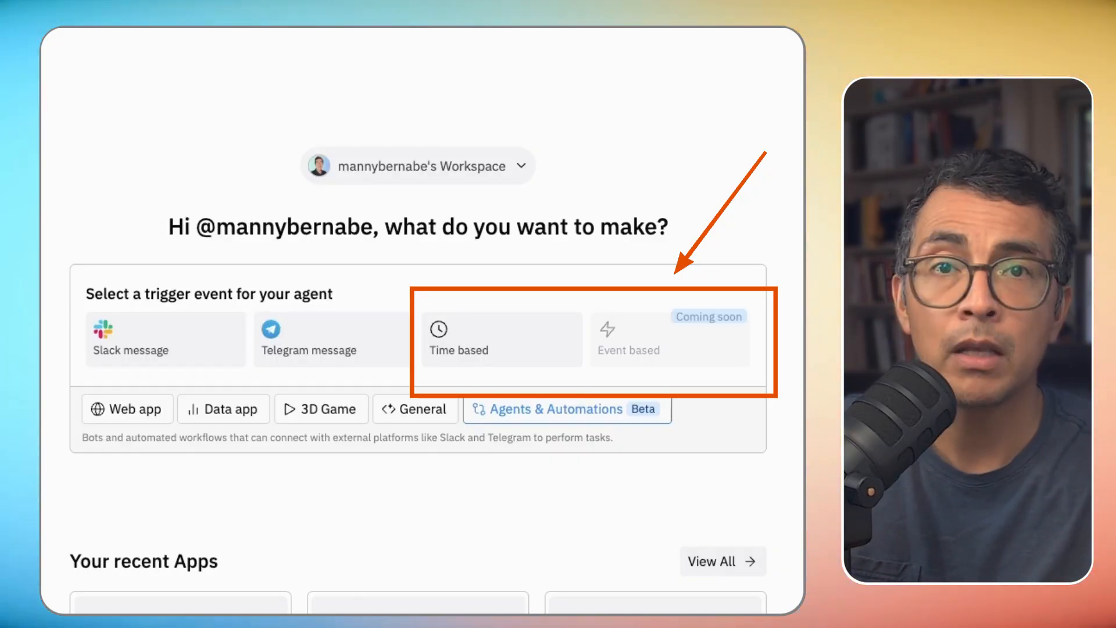
{"action": "left_click", "coordinate": [299, 39]}
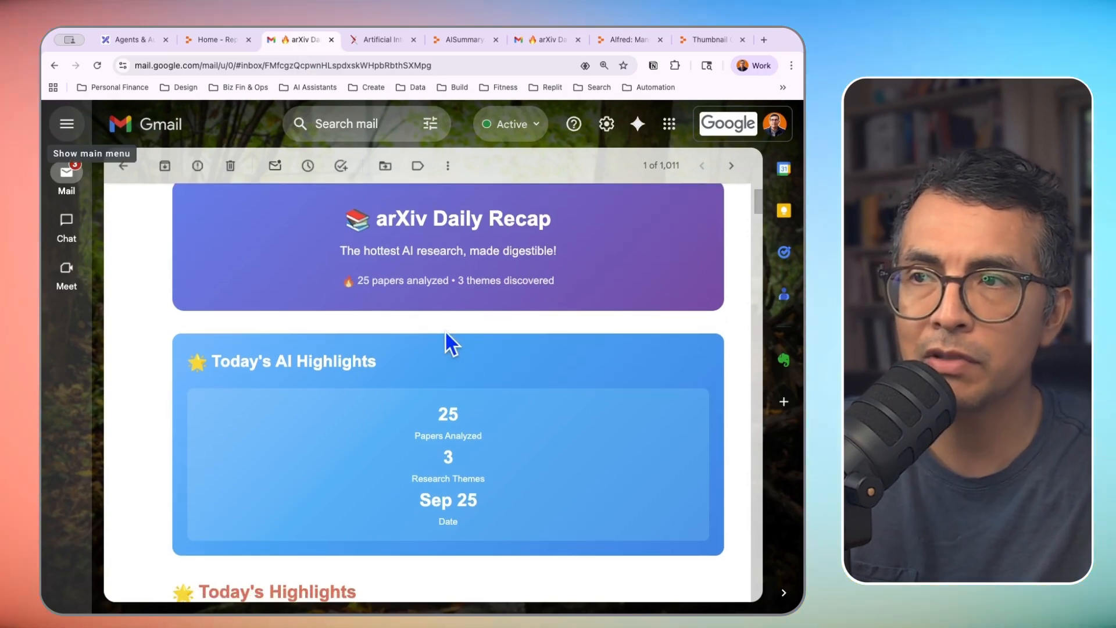
{"action": "mouse_move", "coordinate": [417, 258]}
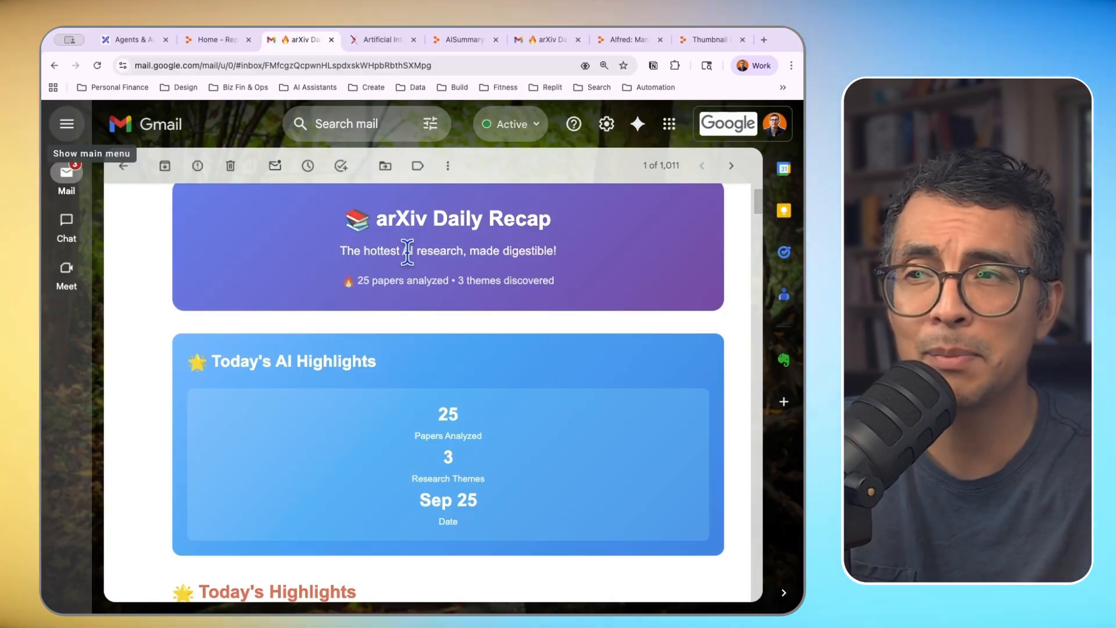
{"action": "scroll", "scroll_direction": "down", "scroll_amount": 3}
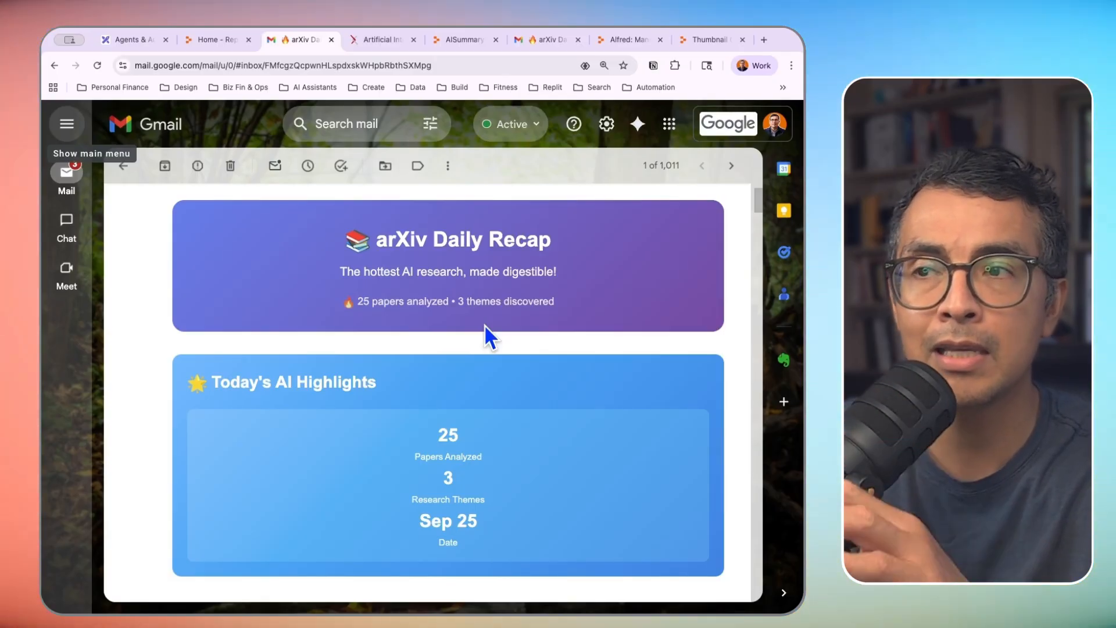
{"action": "scroll", "scroll_direction": "down", "scroll_amount": 3}
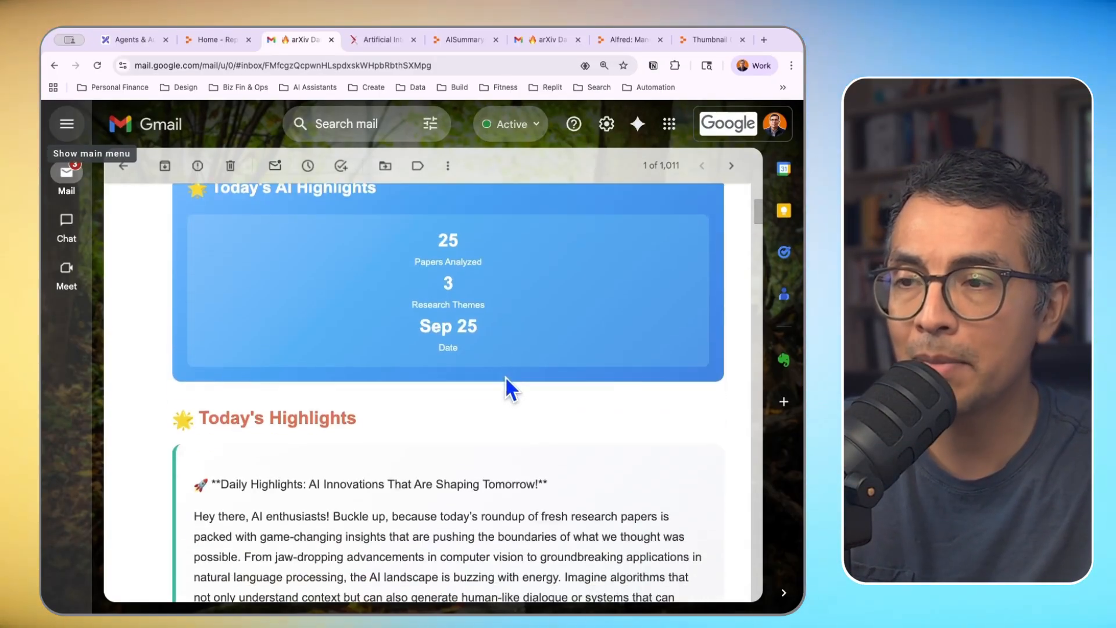
{"action": "scroll", "scroll_direction": "down", "scroll_amount": 3}
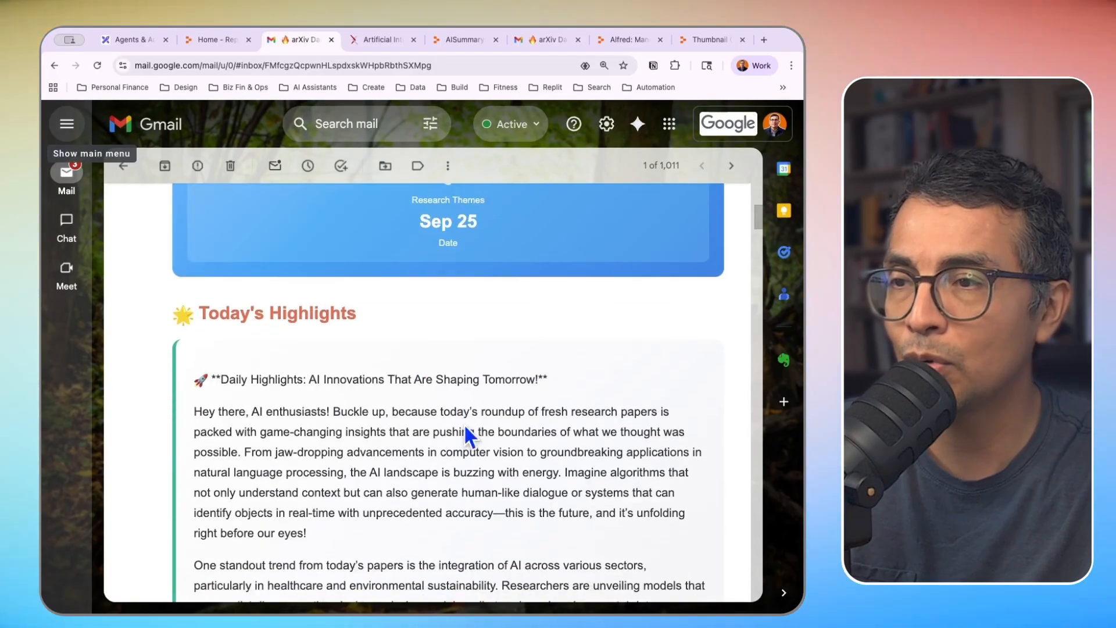
{"action": "scroll", "scroll_direction": "down", "scroll_amount": 3}
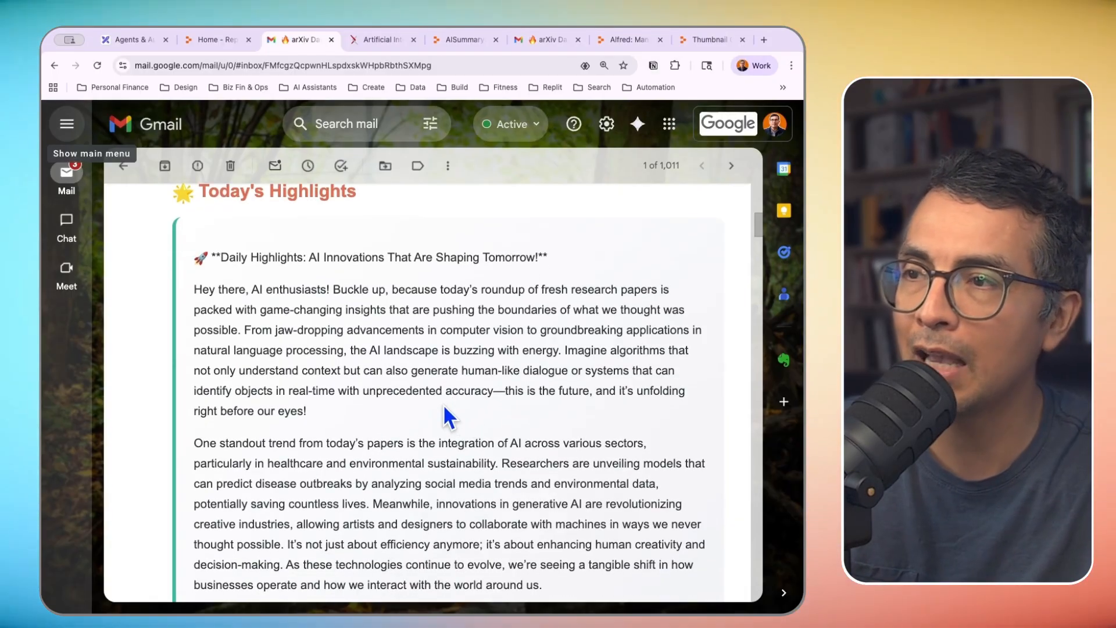
{"action": "scroll", "scroll_direction": "up", "scroll_amount": 3}
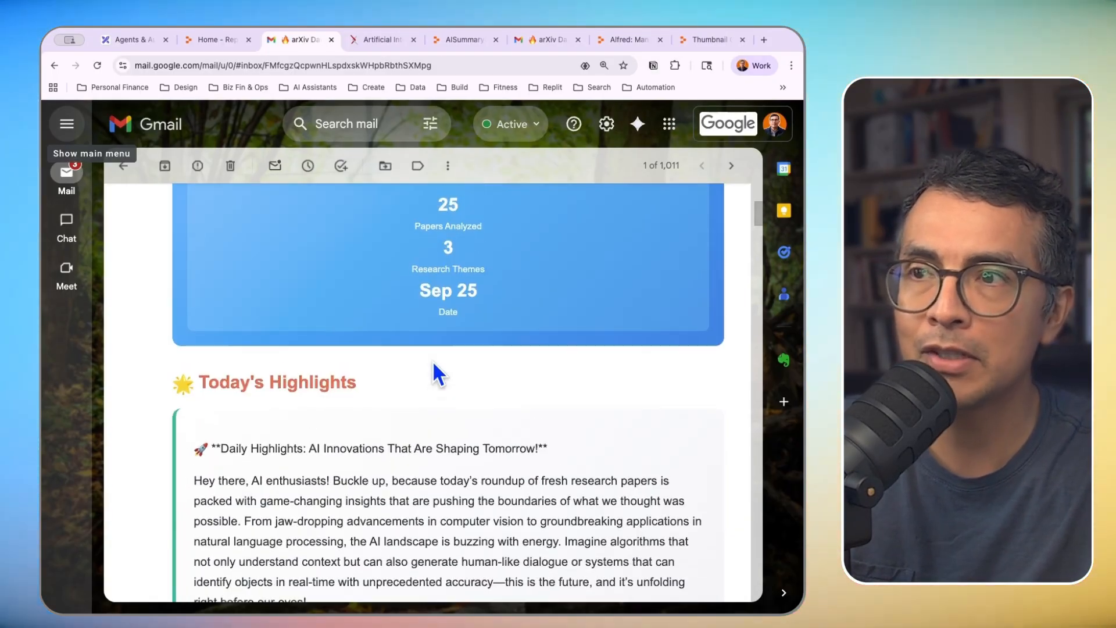
{"action": "scroll", "scroll_direction": "down", "scroll_amount": 3}
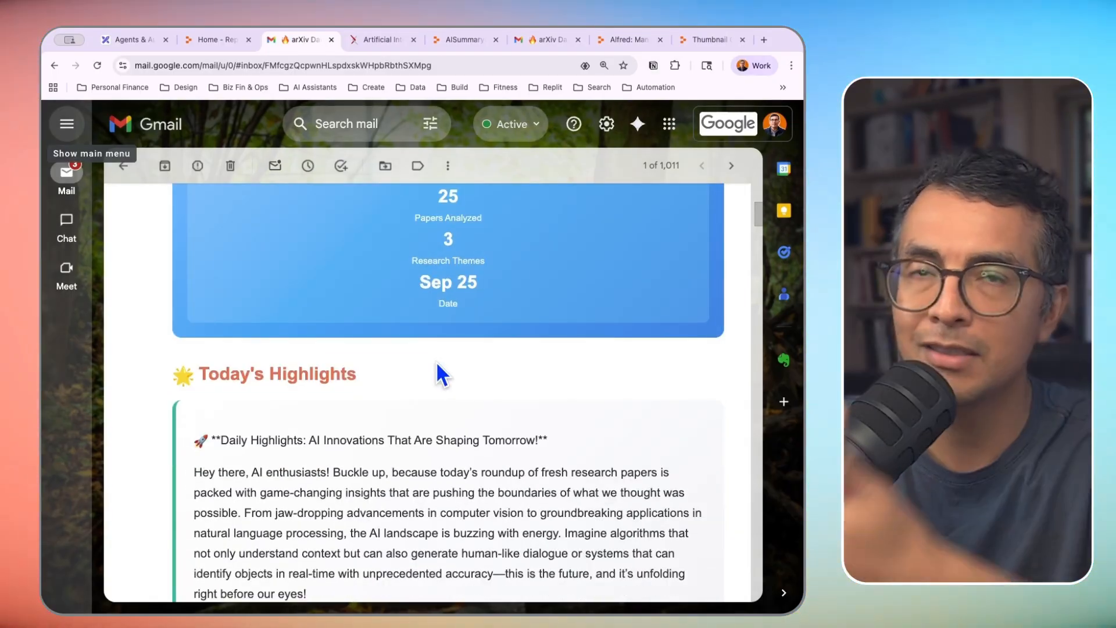
{"action": "scroll", "scroll_direction": "down", "scroll_amount": 3}
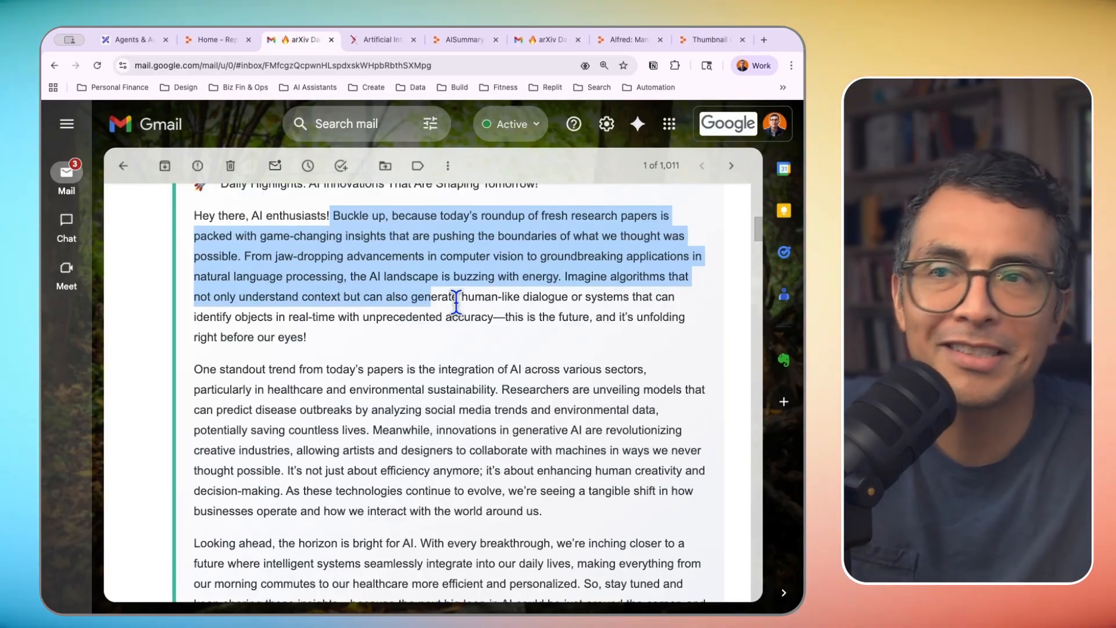
{"action": "scroll", "scroll_direction": "down", "scroll_amount": 3}
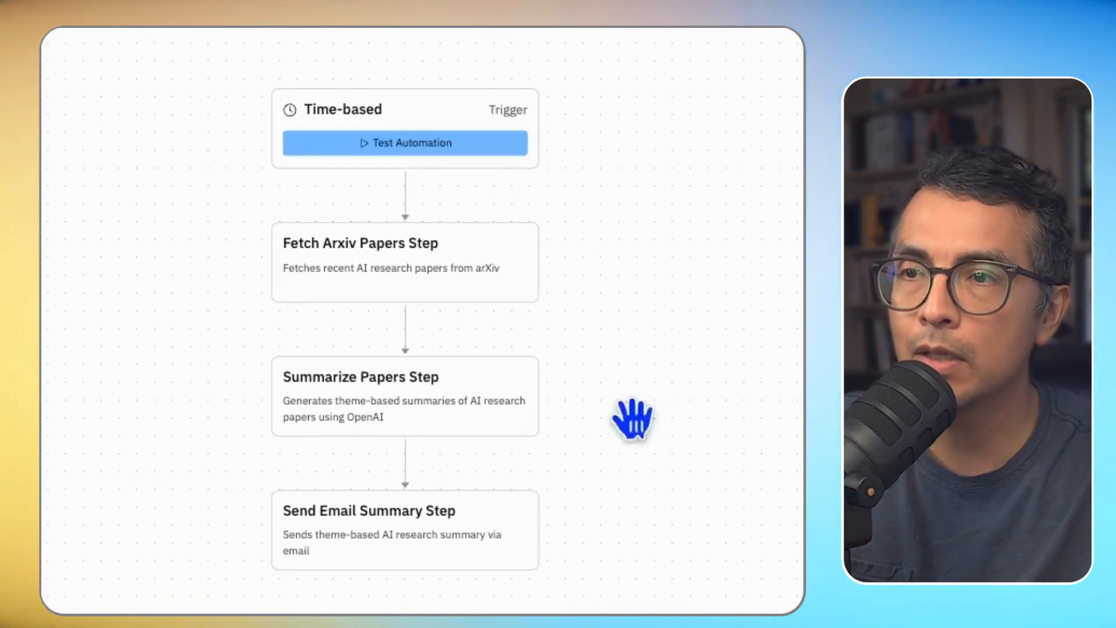
{"action": "mouse_move", "coordinate": [679, 206]}
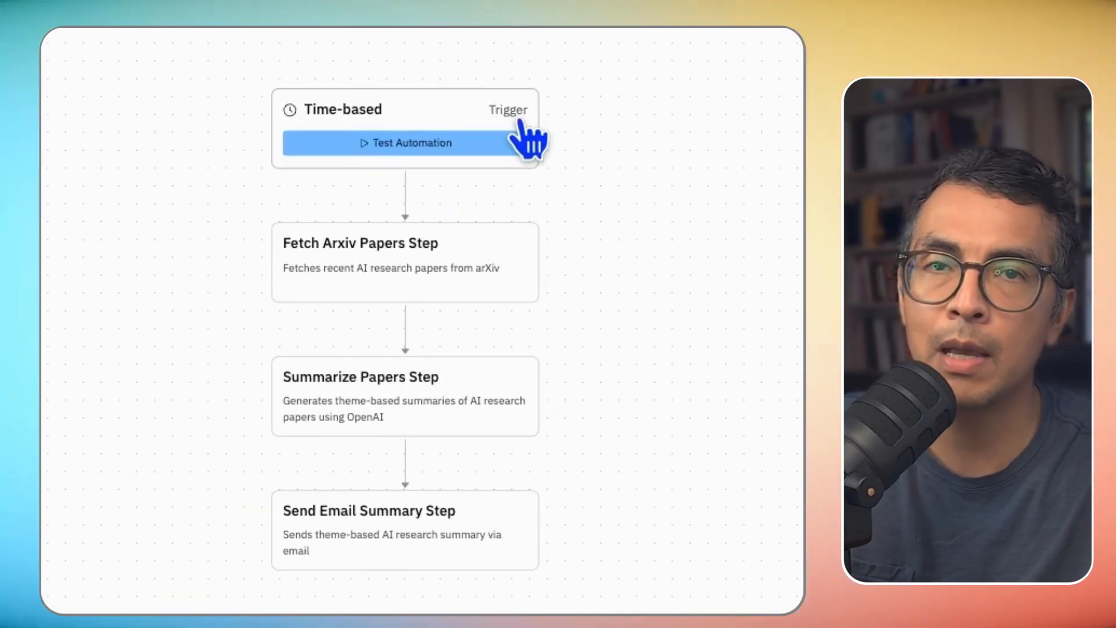
{"action": "mouse_move", "coordinate": [570, 238]}
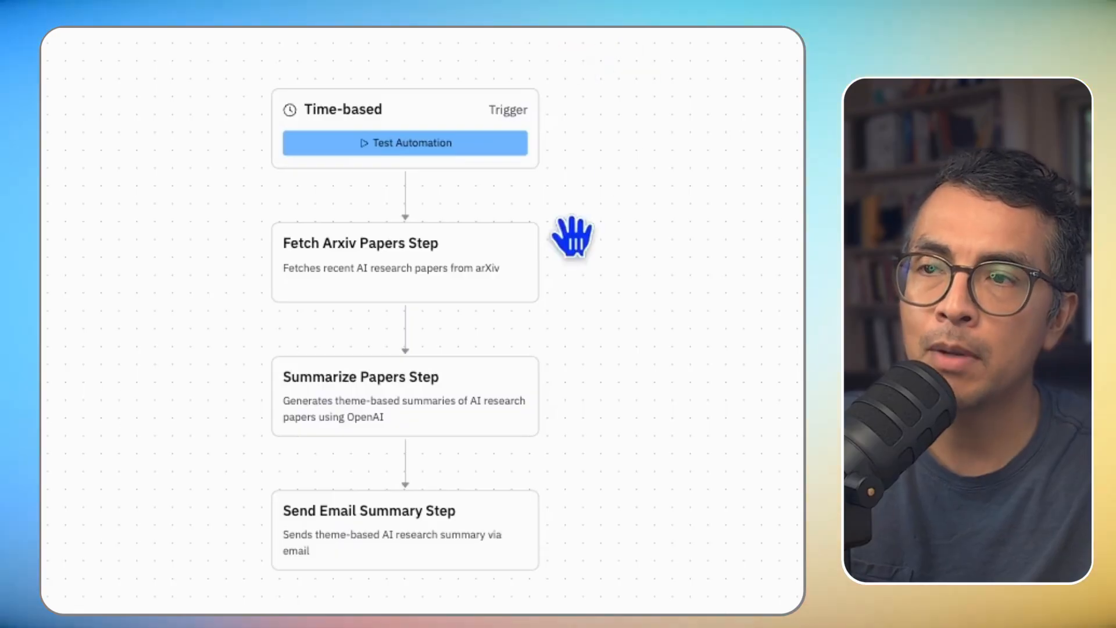
{"action": "mouse_move", "coordinate": [509, 295]}
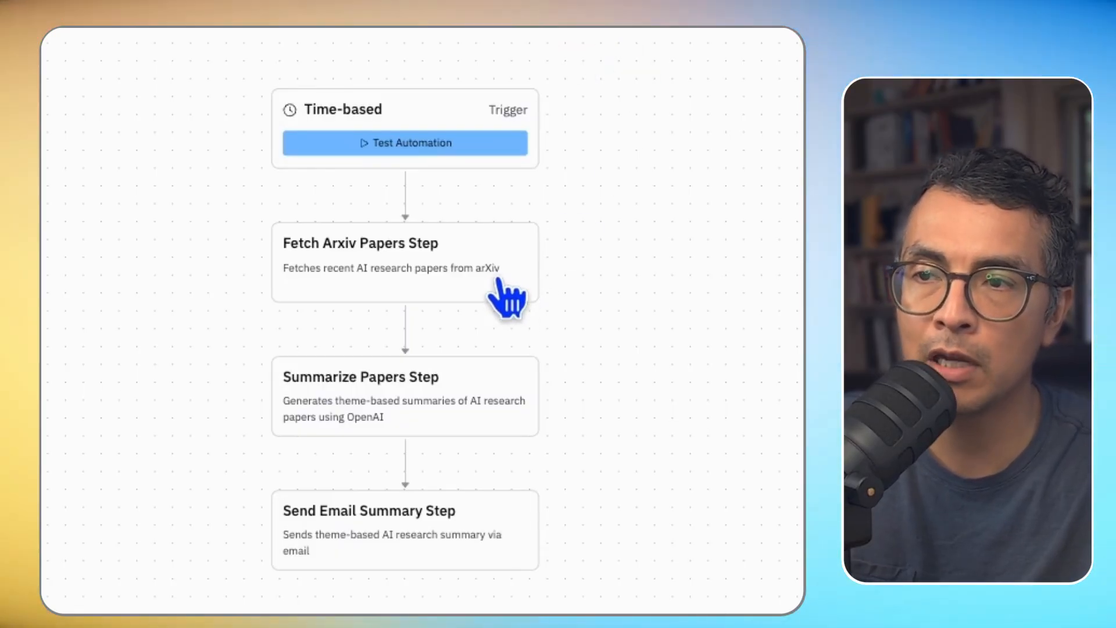
{"action": "mouse_move", "coordinate": [367, 445]}
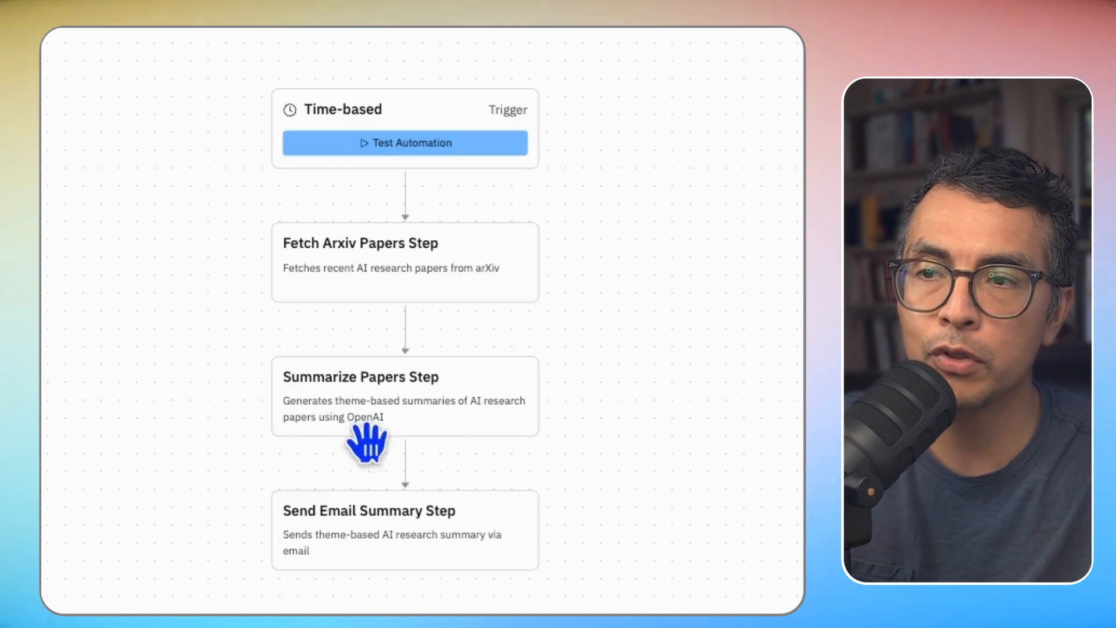
{"action": "mouse_move", "coordinate": [491, 413]}
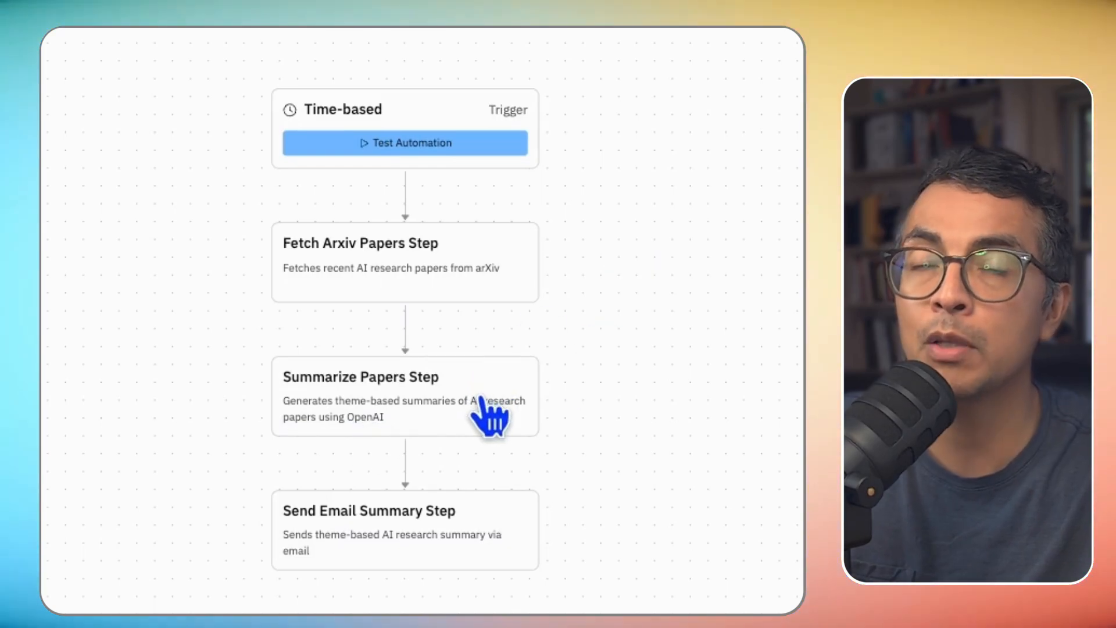
{"action": "mouse_move", "coordinate": [502, 419]}
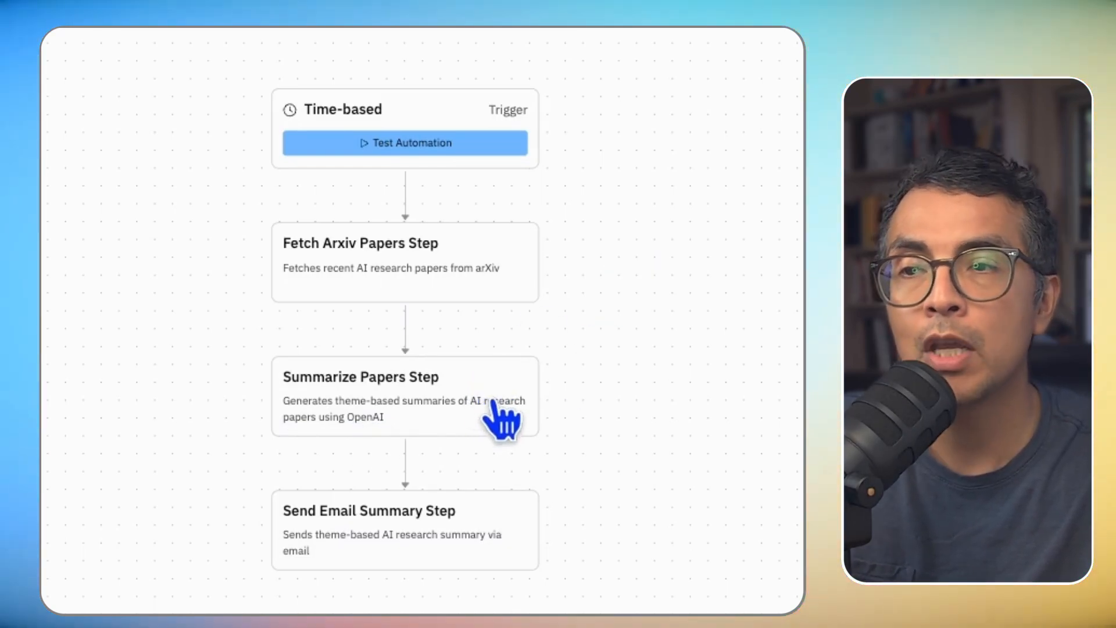
{"action": "mouse_move", "coordinate": [565, 372]}
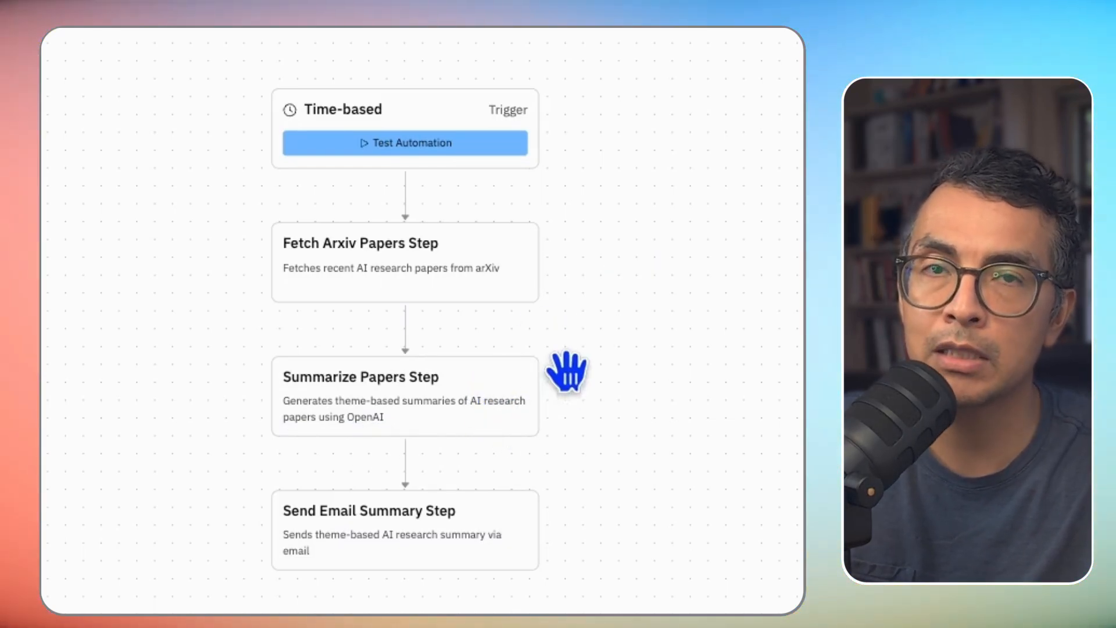
{"action": "mouse_move", "coordinate": [565, 545]}
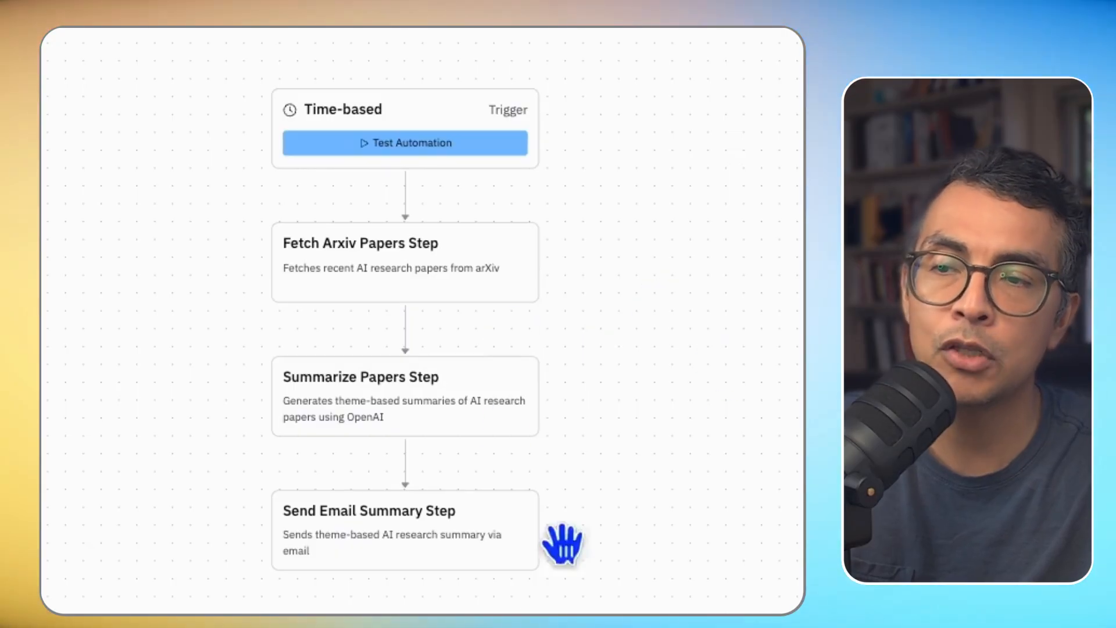
{"action": "mouse_move", "coordinate": [499, 584]}
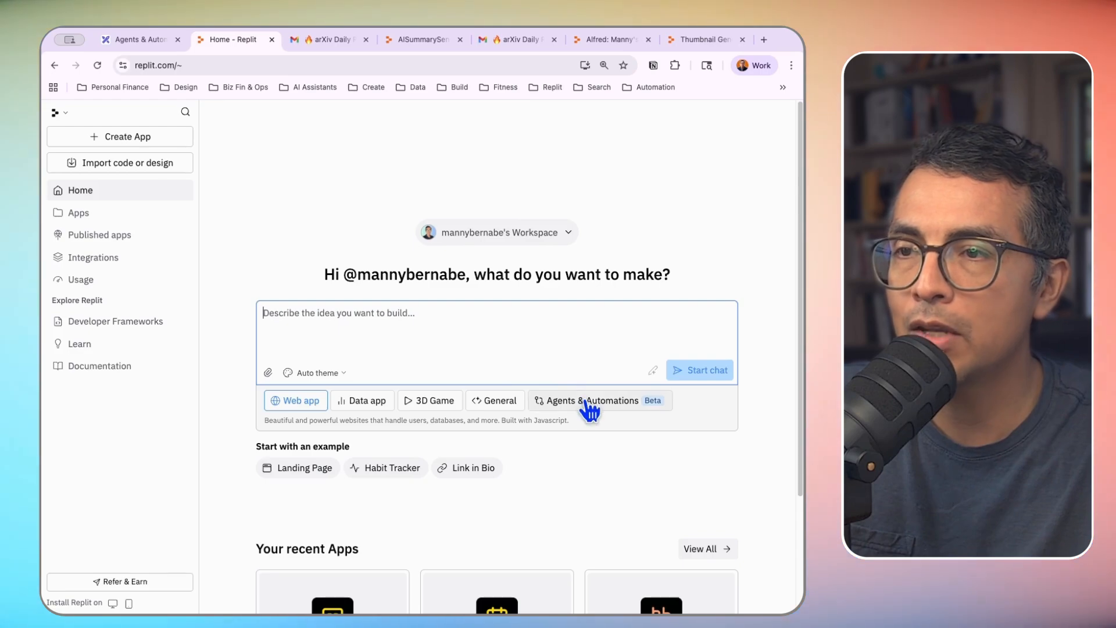
- Choose Agents & Automations, keep the Slack message trigger, and focus the prompt box
{"action": "left_click", "coordinate": [594, 400]}
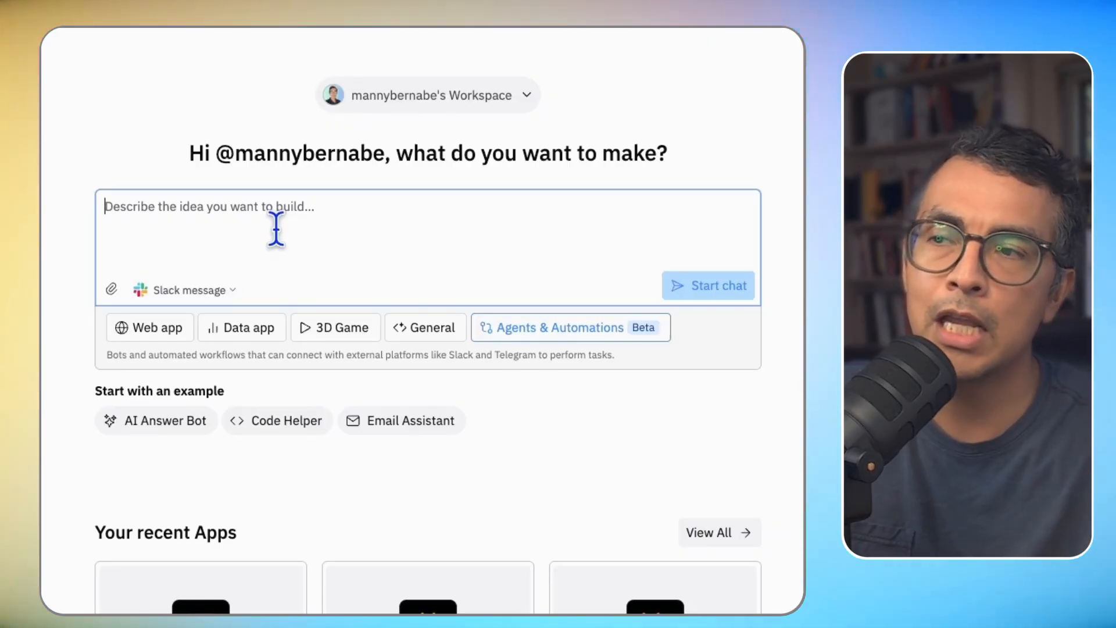
{"action": "left_click", "coordinate": [347, 39]}
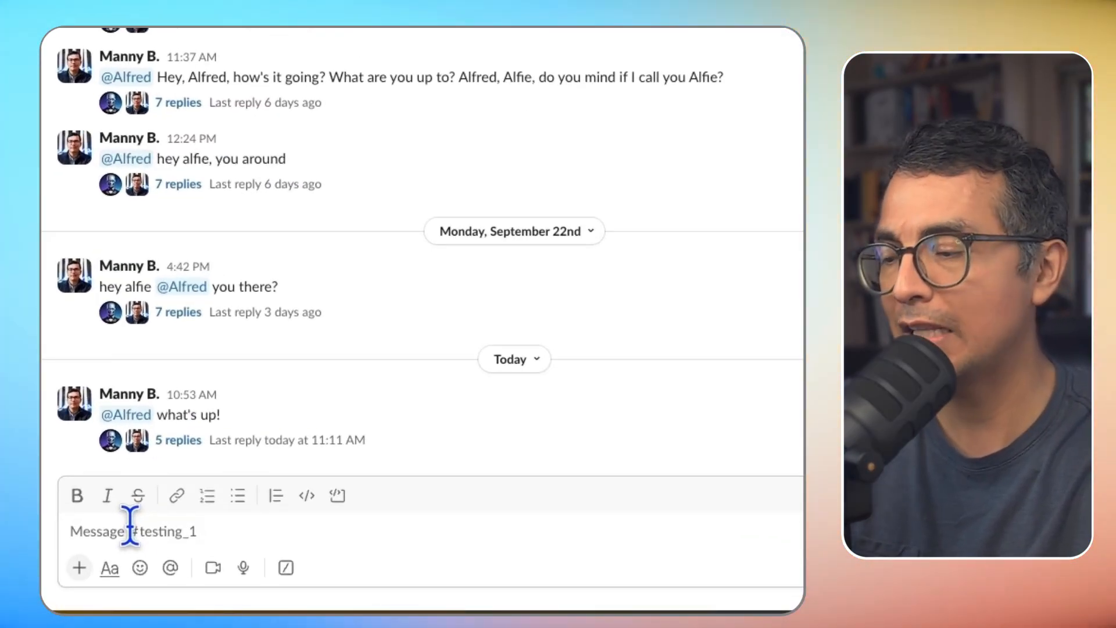
{"action": "type", "text": "@Alfred"}
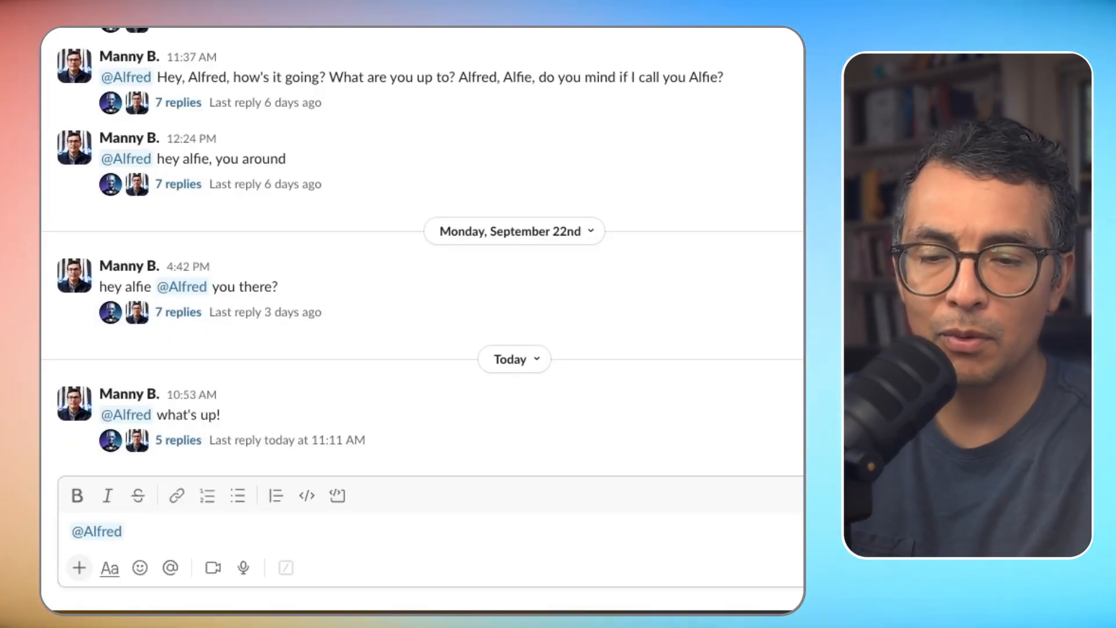
{"action": "type", "text": "Hey, Alfred, what's going on? Are you there?"}
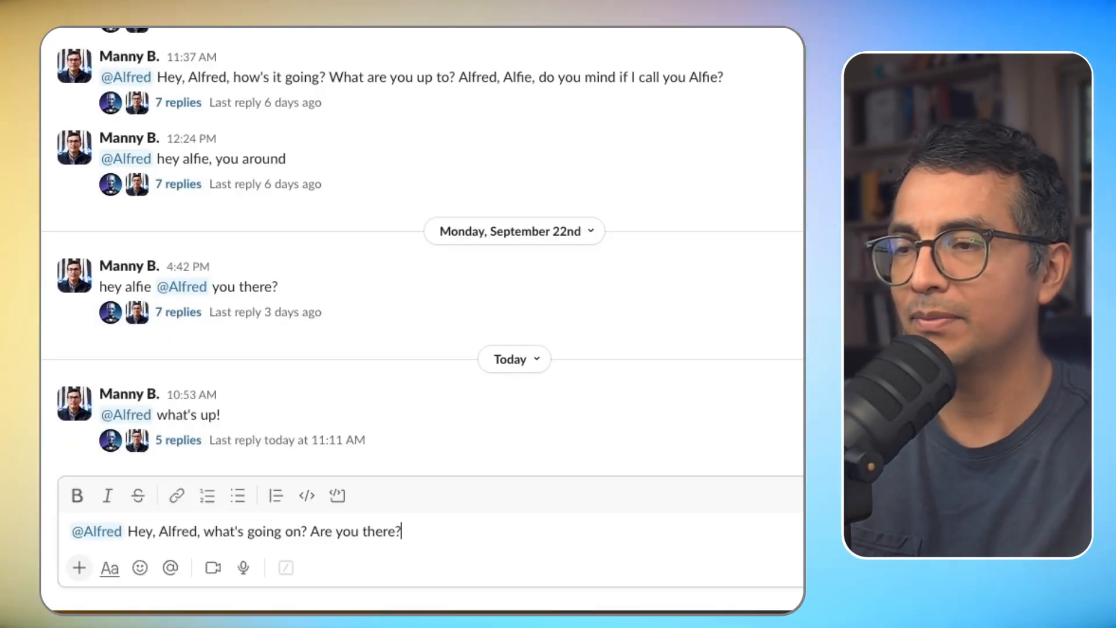
{"action": "key", "text": "Return"}
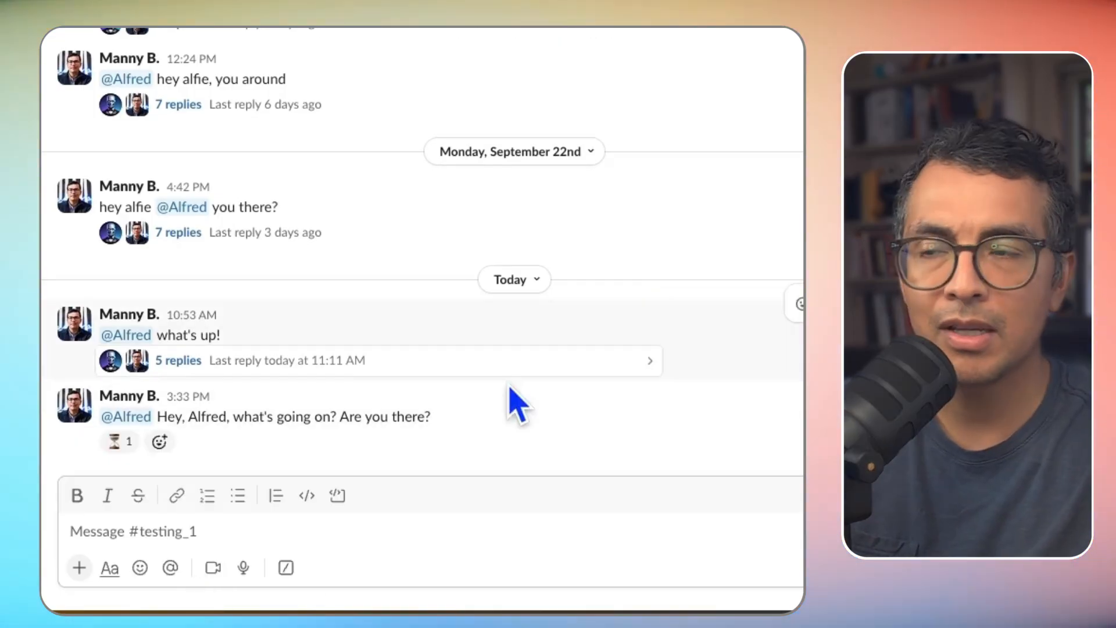
{"action": "mouse_move", "coordinate": [119, 441]}
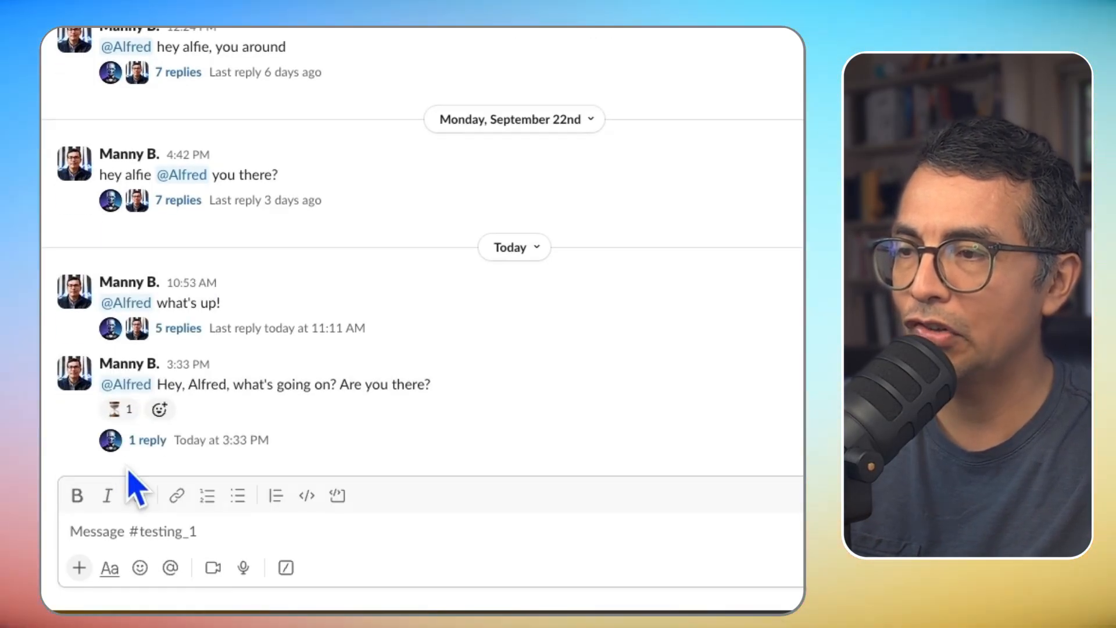
{"action": "left_click", "coordinate": [147, 440]}
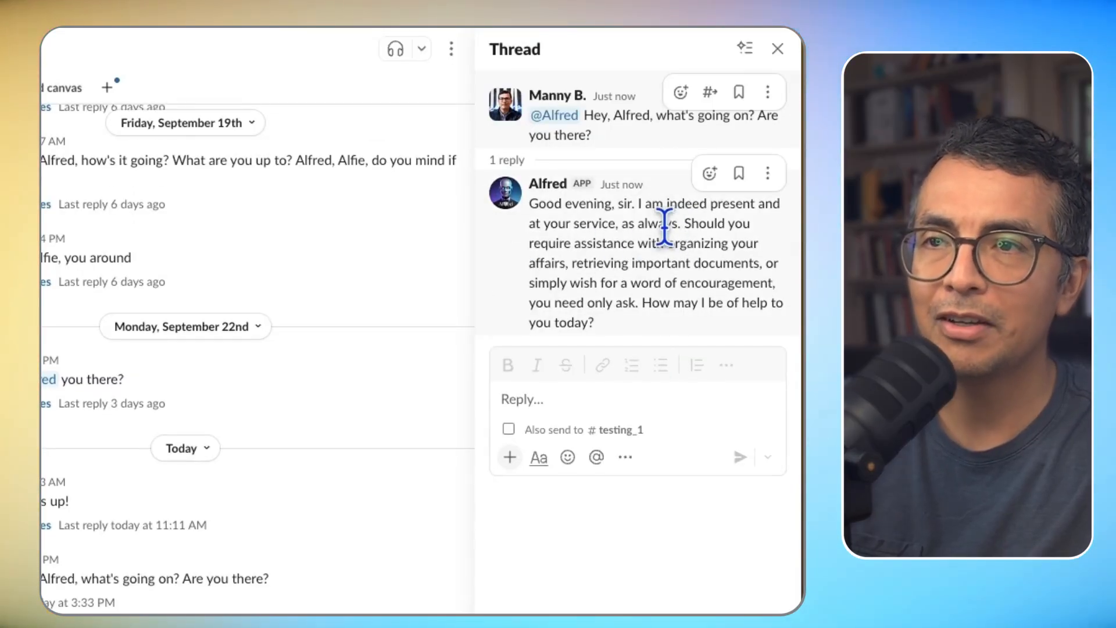
{"action": "mouse_move", "coordinate": [637, 262]}
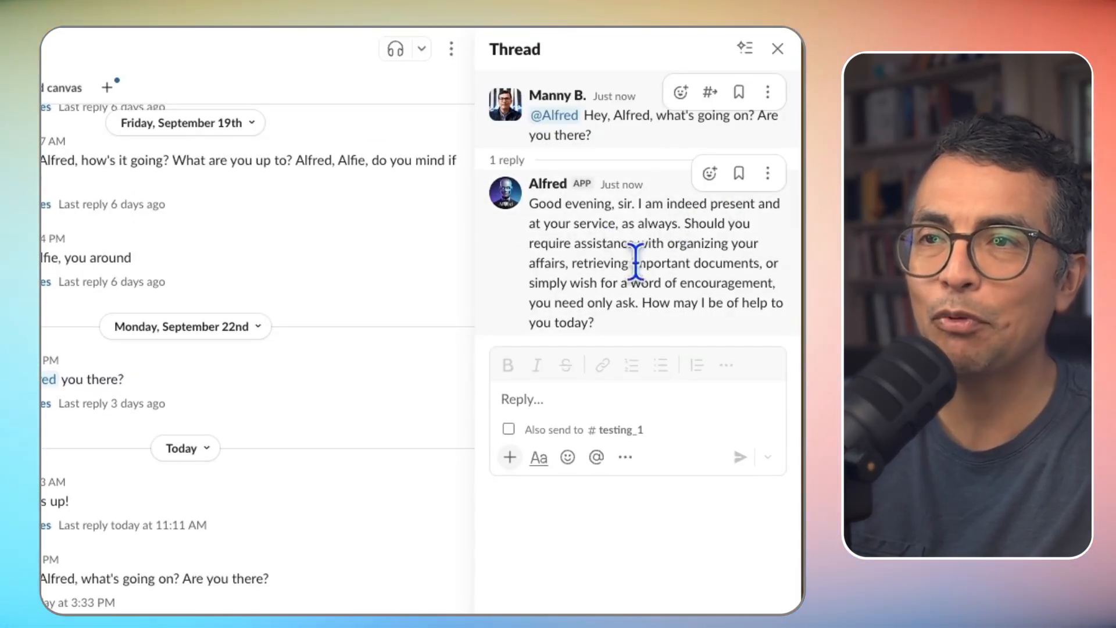
{"action": "left_click", "coordinate": [520, 399]}
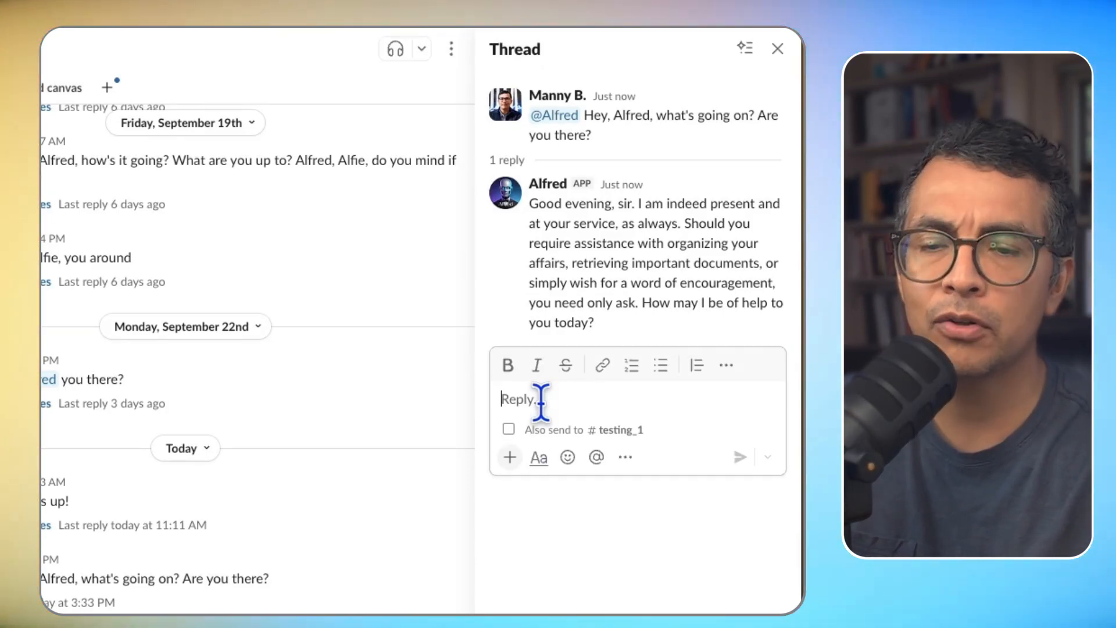
- Ask Alfred in the thread for today's Hacker News headlines and review his five-story reply
{"action": "type", "text": "Hey, Alfred, can you tell me what are some of the headlines on Hacker News today?"}
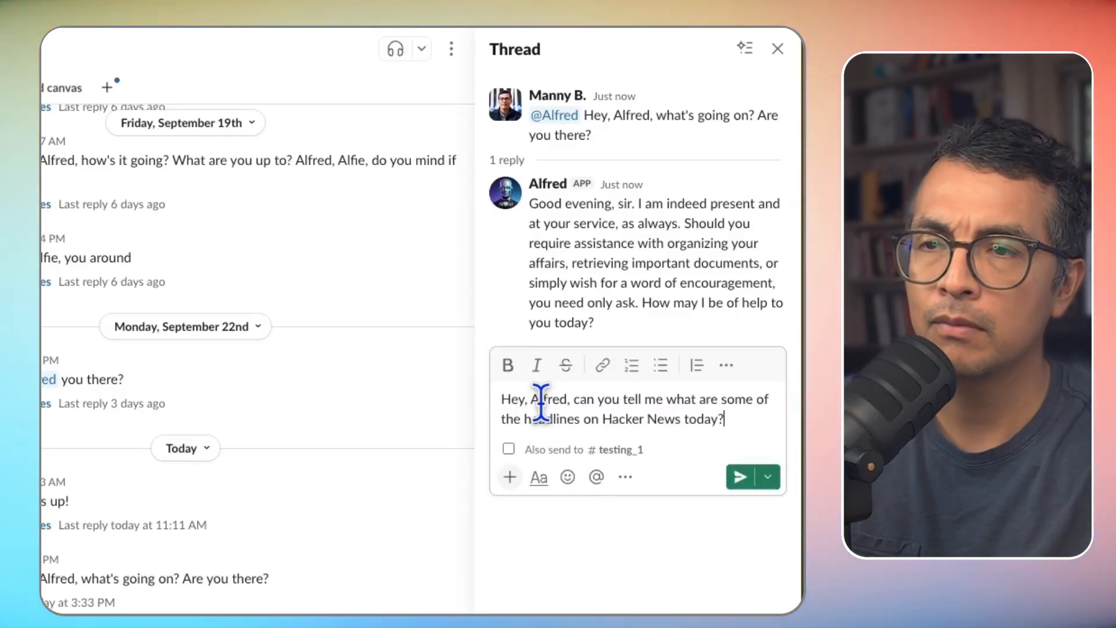
{"action": "left_click", "coordinate": [739, 477]}
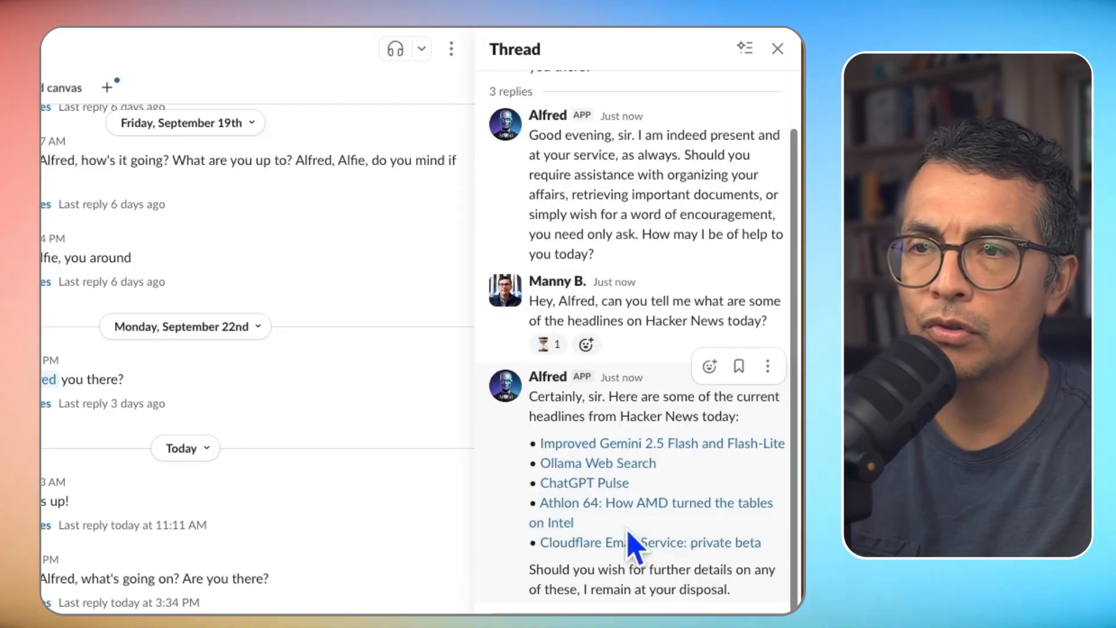
{"action": "scroll", "scroll_direction": "down", "scroll_amount": 3}
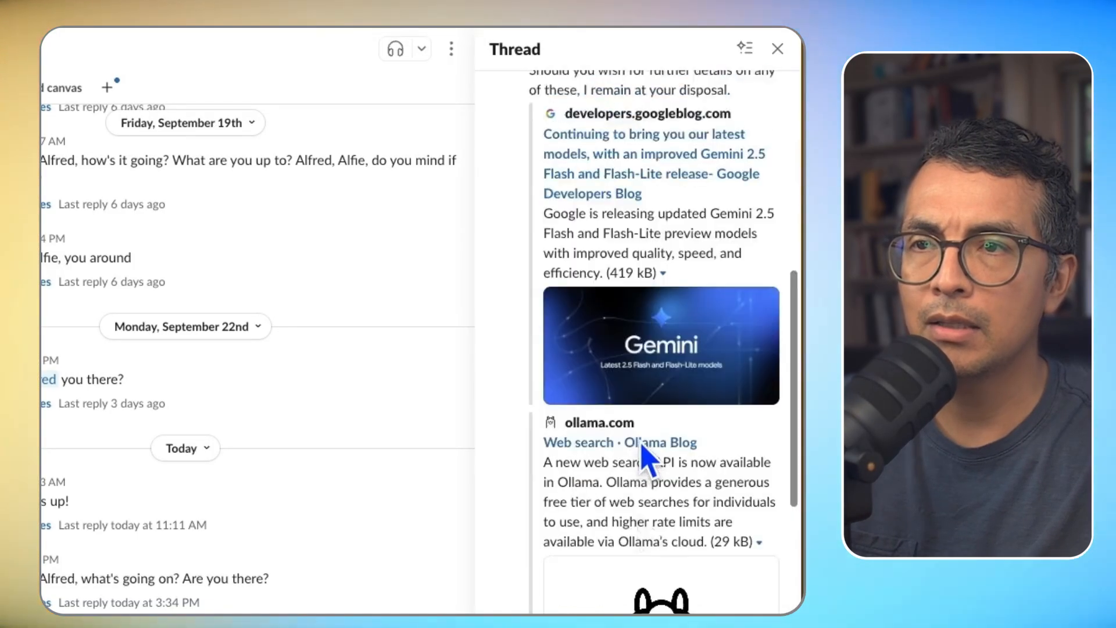
{"action": "scroll", "scroll_direction": "up", "scroll_amount": 3}
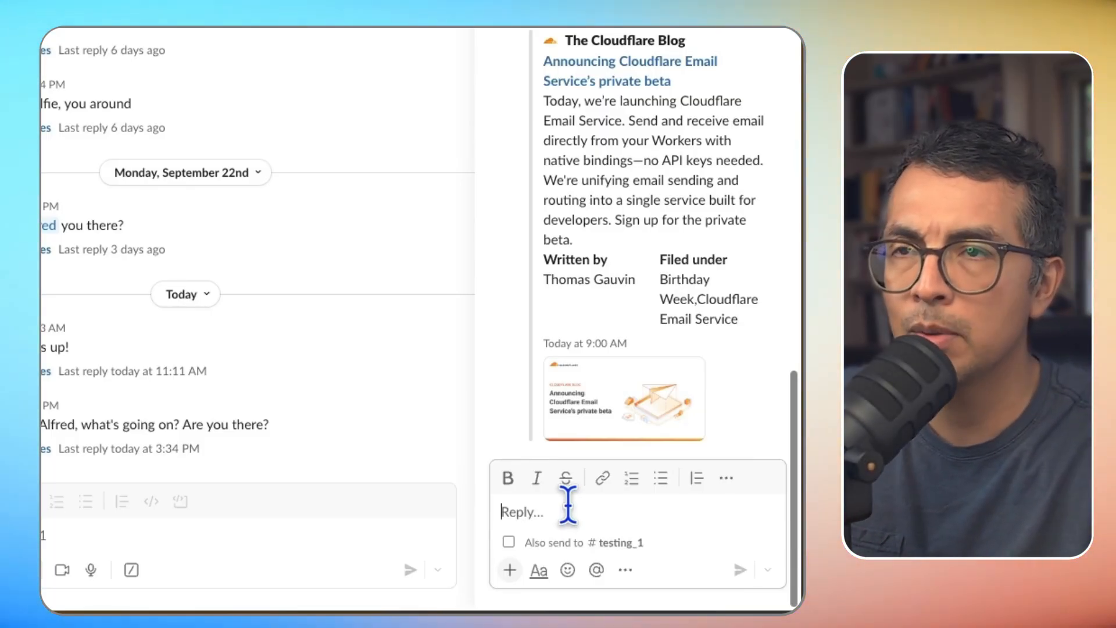
- Ask Alfred for a task to build a new Telegram agent tomorrow, then open the Notion task
{"action": "type", "text": "Alfred, can you create a task for me? I want to build out a new agent in Telegram tomorrow. Can you just create a task for me, please?"}
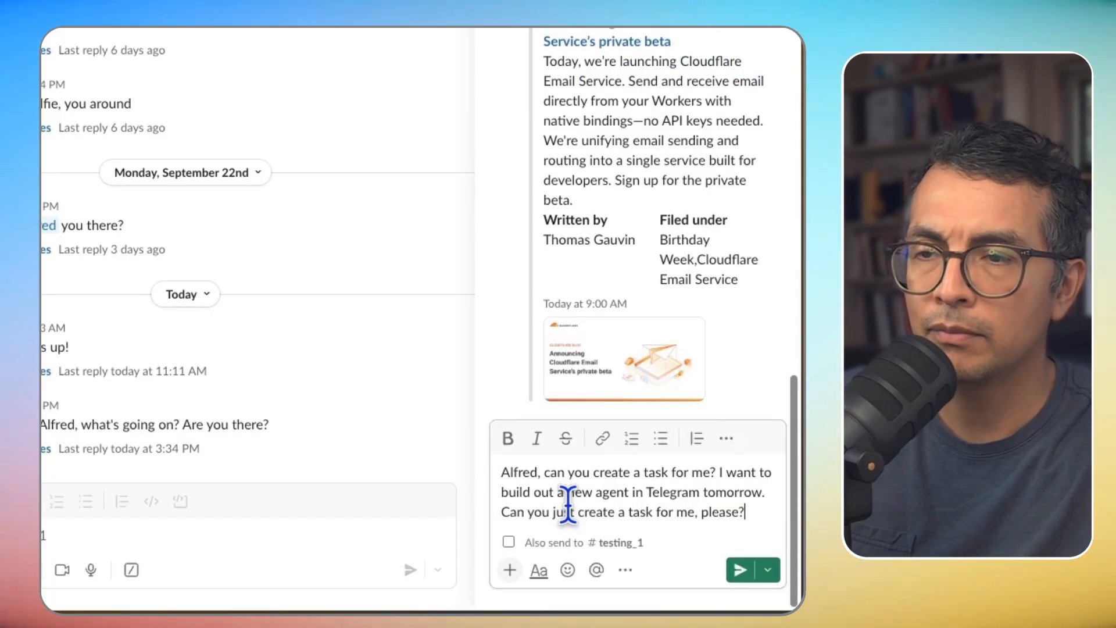
{"action": "left_click", "coordinate": [738, 569]}
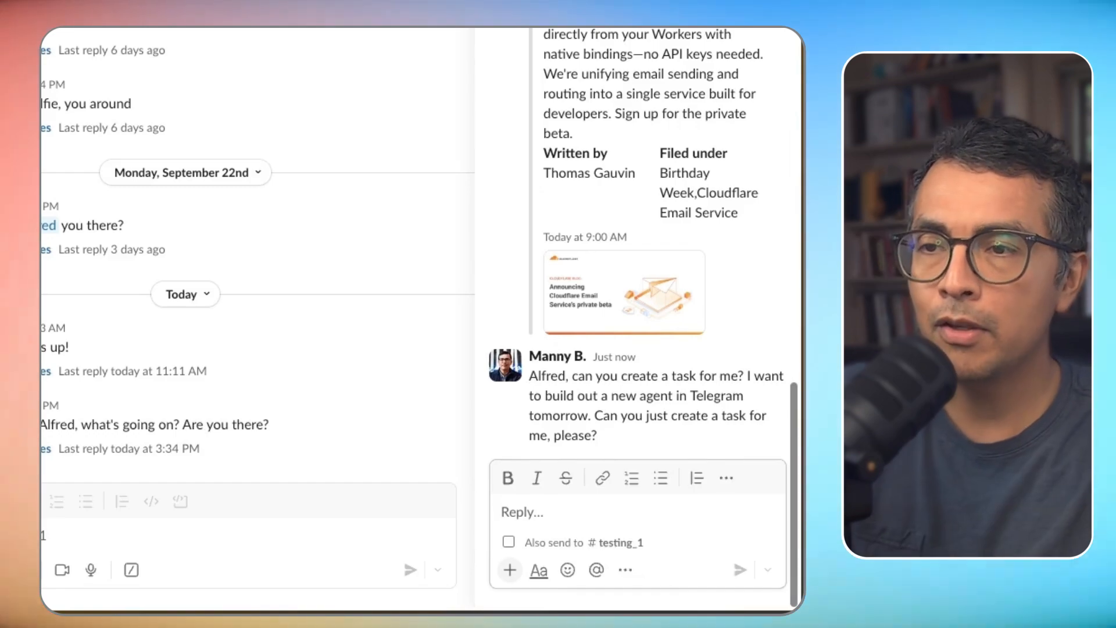
{"action": "left_click", "coordinate": [548, 429]}
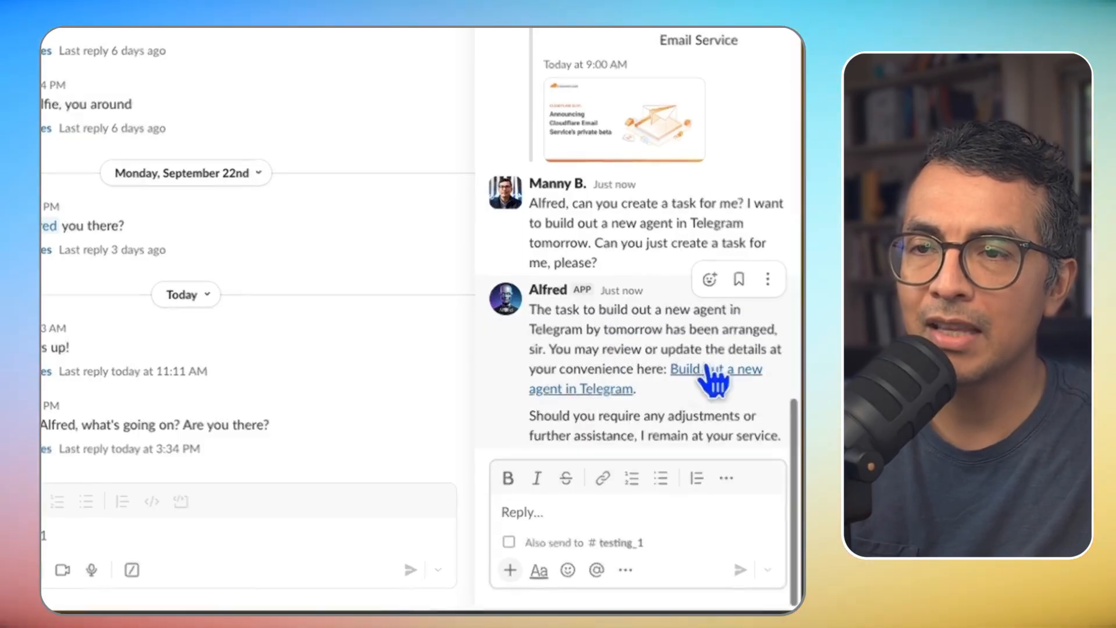
{"action": "left_click", "coordinate": [714, 368]}
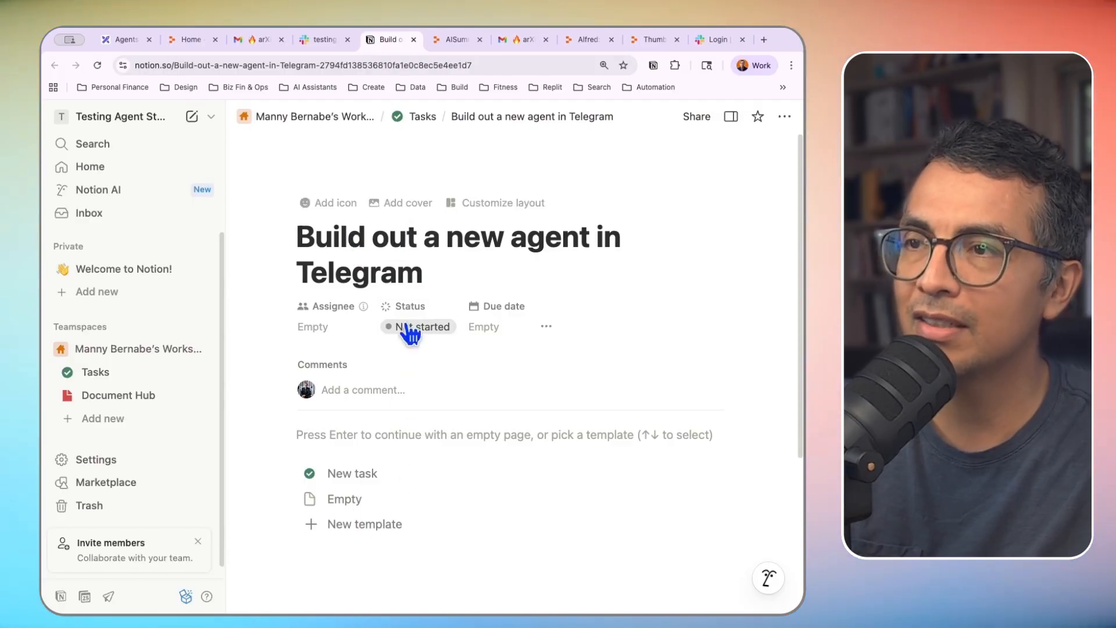
{"action": "mouse_move", "coordinate": [520, 317]}
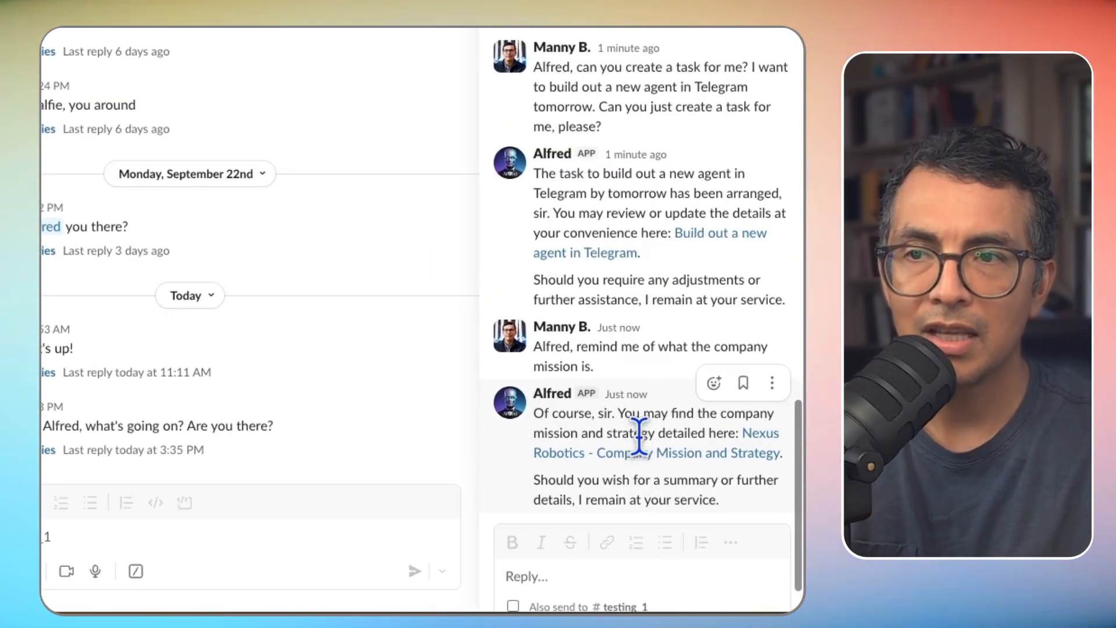
- Scroll back through Alfred's Hacker News headline link previews in the Slack thread
{"action": "scroll", "scroll_direction": "up", "scroll_amount": 3}
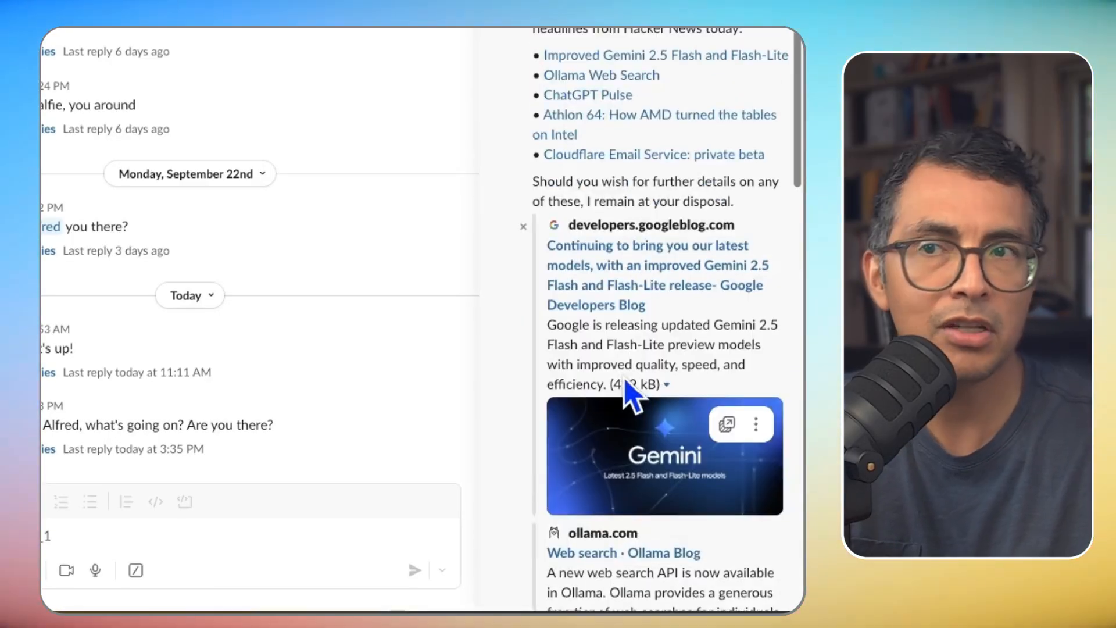
{"action": "scroll", "scroll_direction": "down", "scroll_amount": 3}
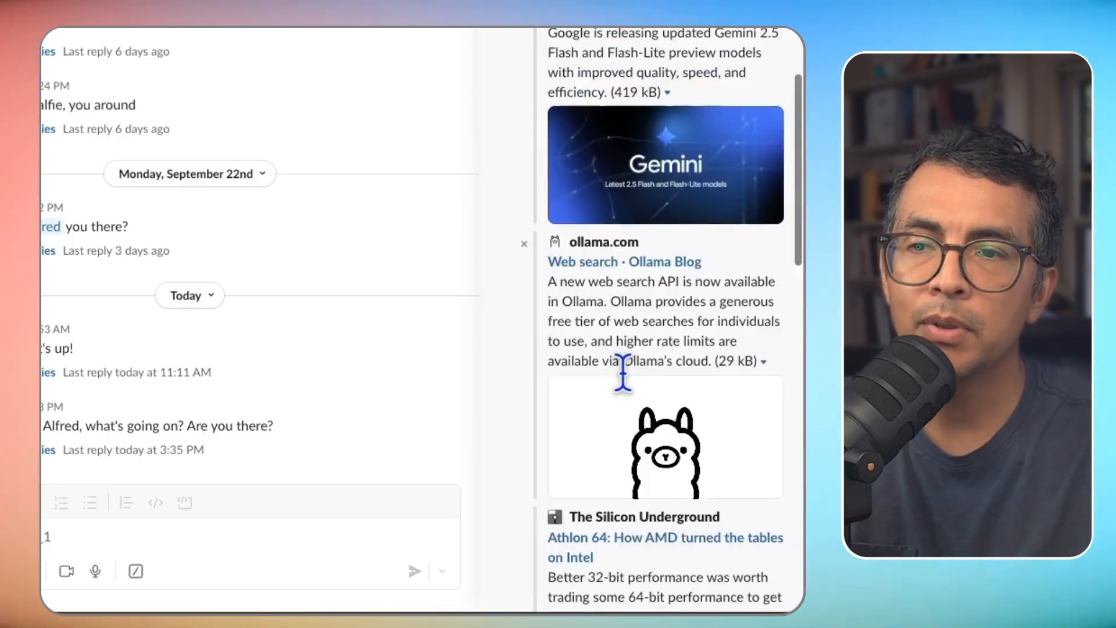
{"action": "scroll", "scroll_direction": "down", "scroll_amount": 3}
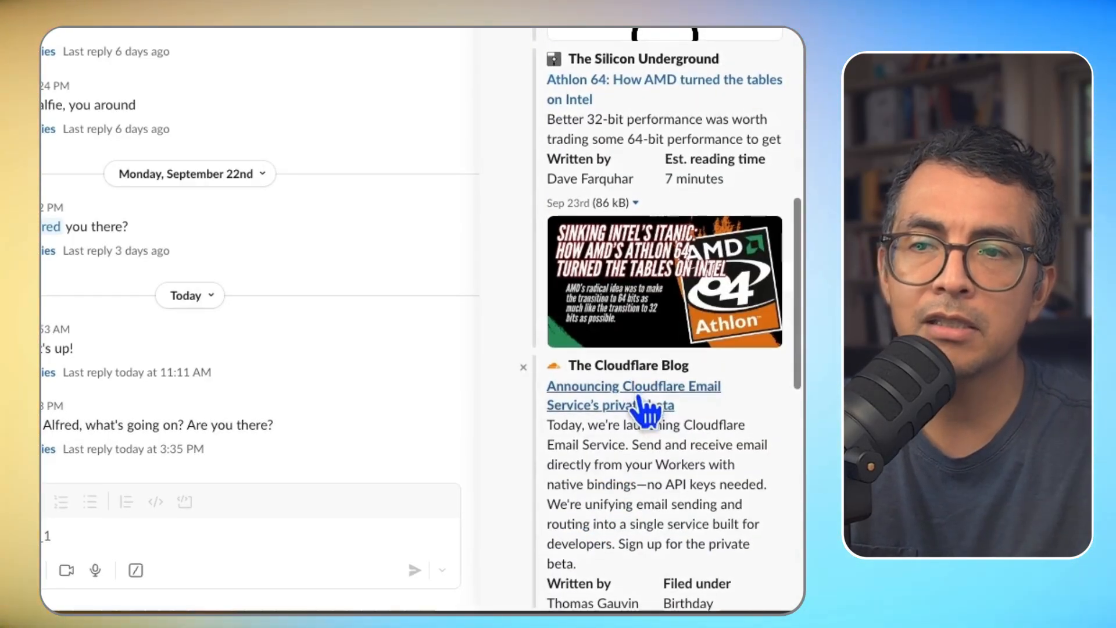
{"action": "scroll", "scroll_direction": "down", "scroll_amount": 3}
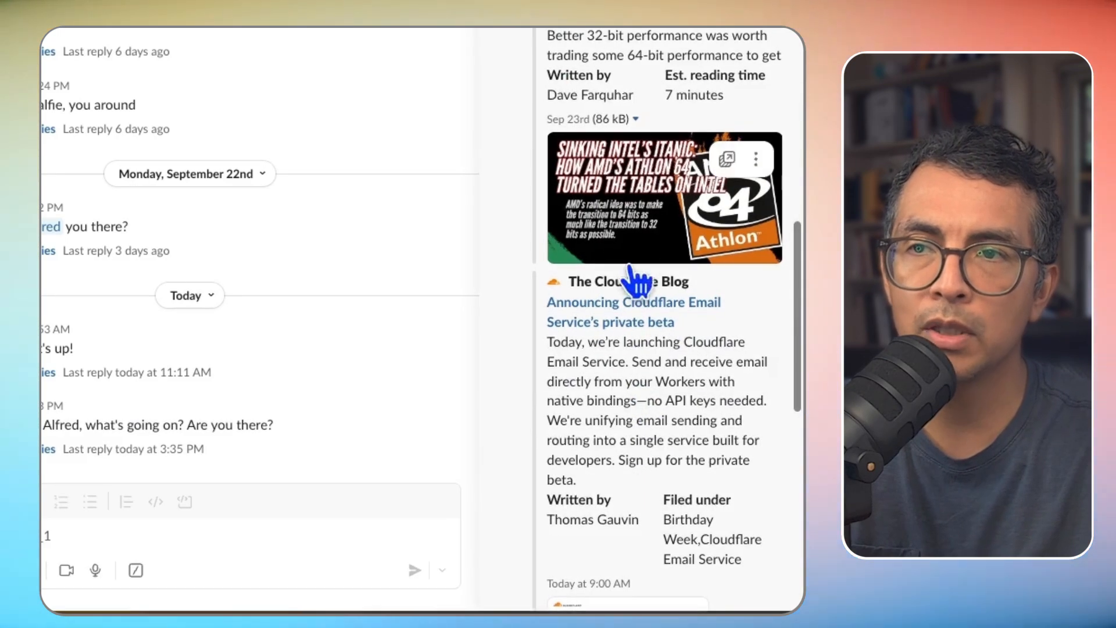
{"action": "scroll", "scroll_direction": "up", "scroll_amount": 3}
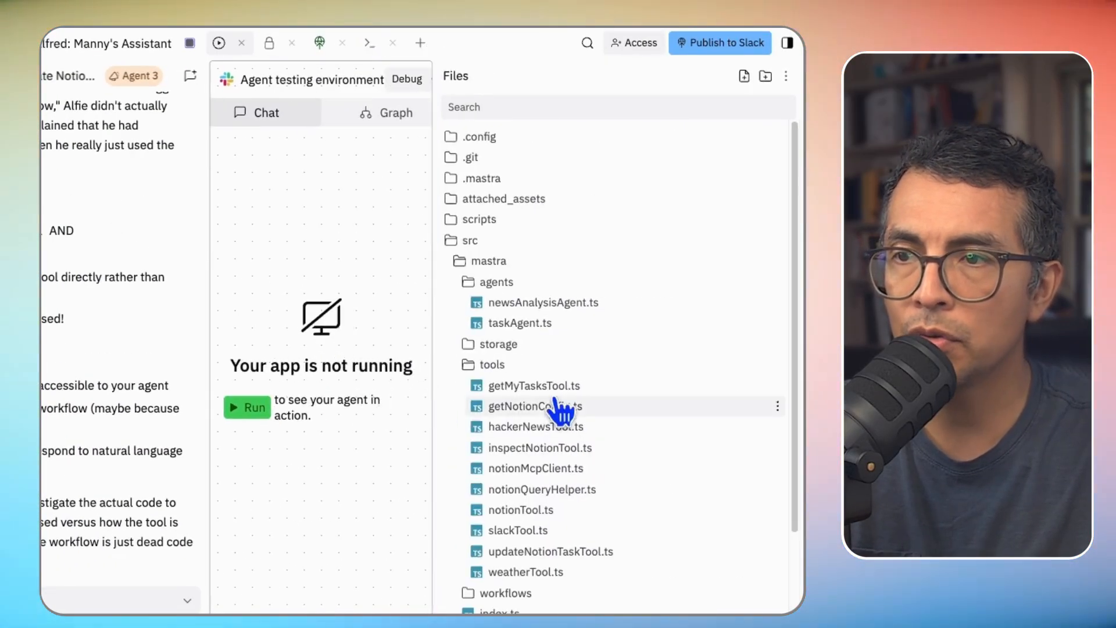
{"action": "mouse_move", "coordinate": [563, 385]}
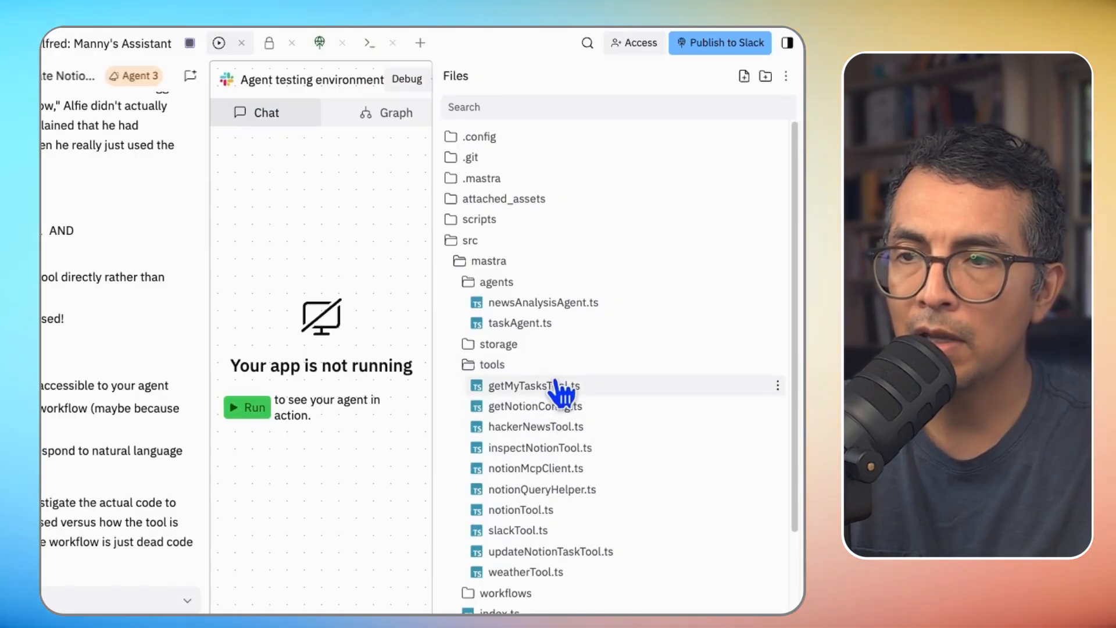
{"action": "mouse_move", "coordinate": [555, 581]}
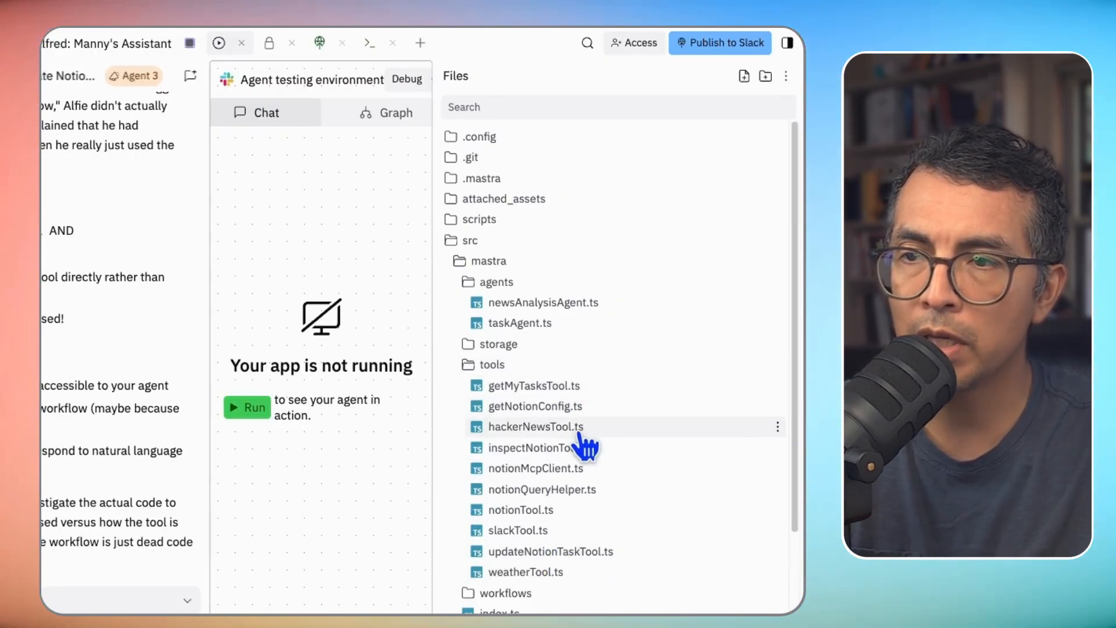
{"action": "mouse_move", "coordinate": [559, 441]}
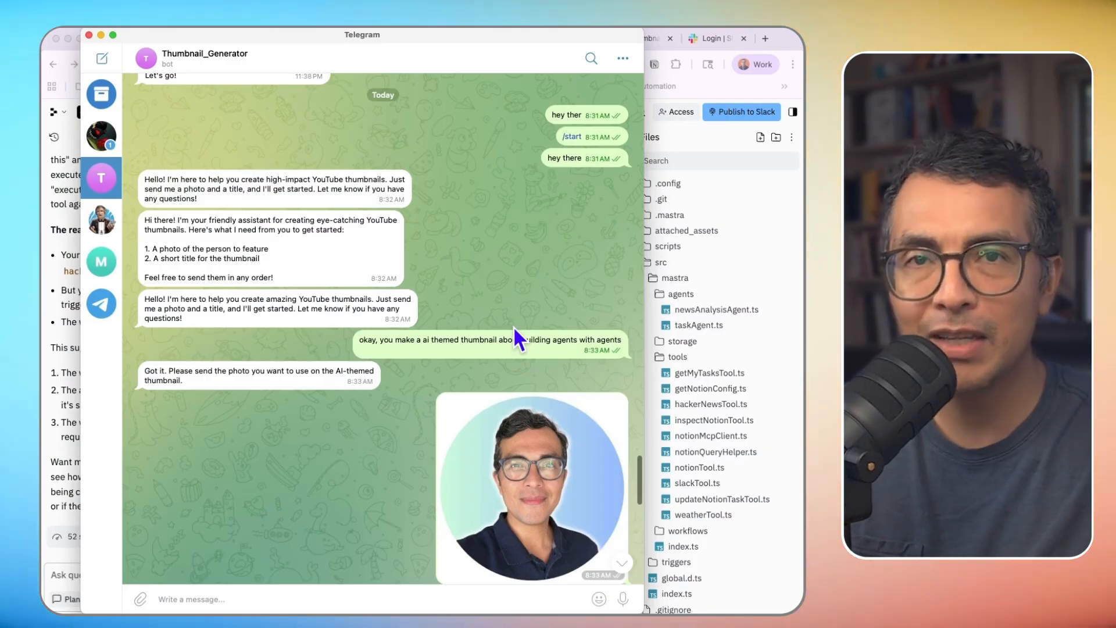
{"action": "mouse_move", "coordinate": [396, 400]}
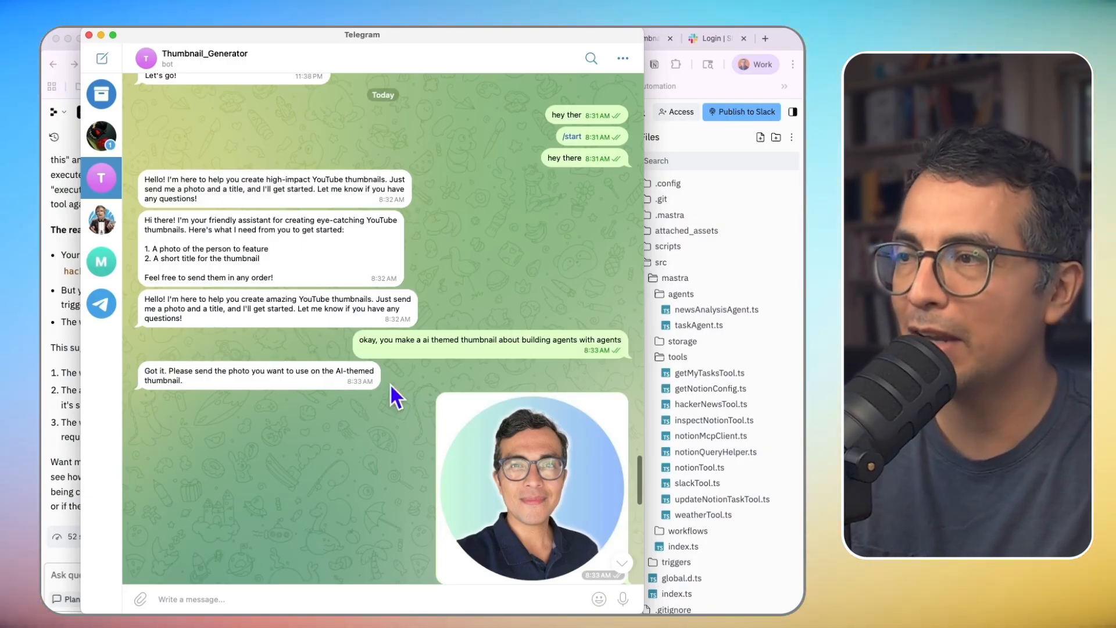
{"action": "mouse_move", "coordinate": [409, 407]}
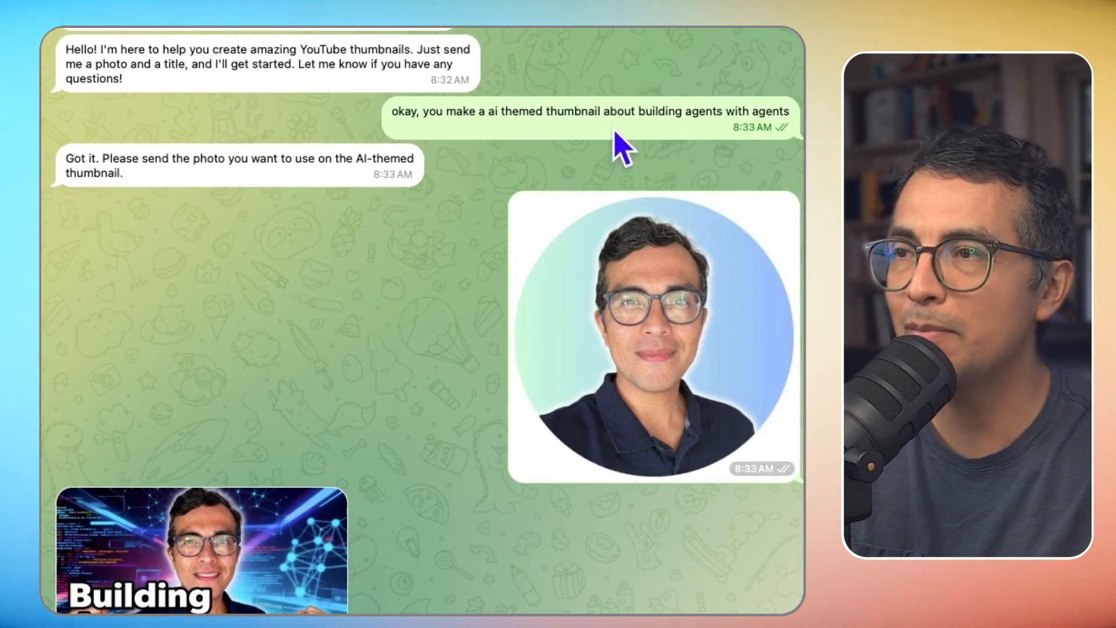
{"action": "mouse_move", "coordinate": [776, 142]}
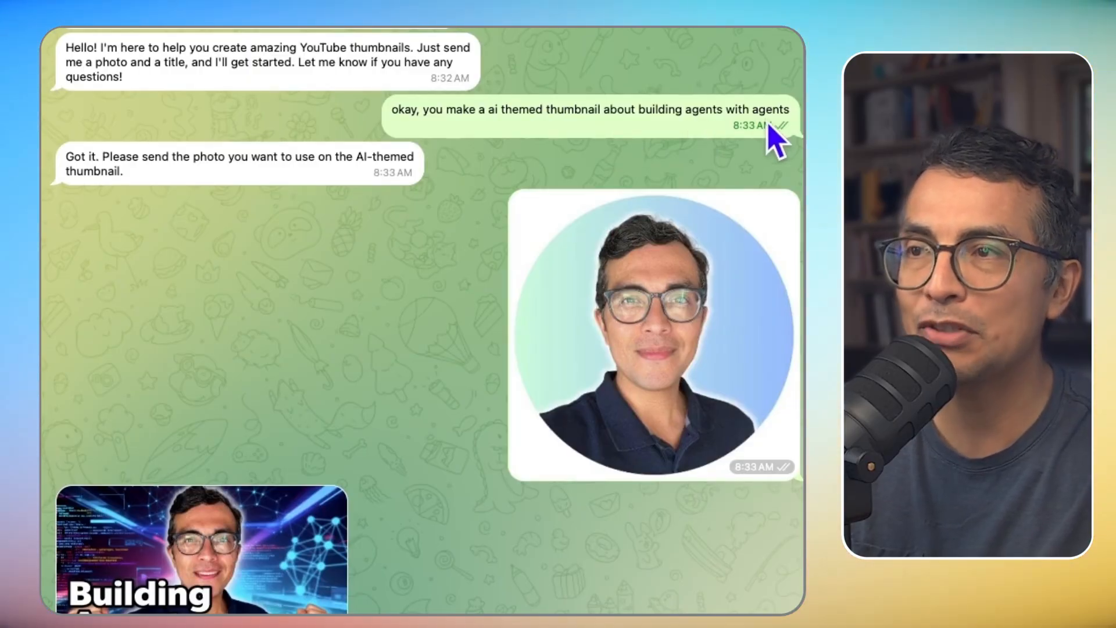
{"action": "mouse_move", "coordinate": [584, 342]}
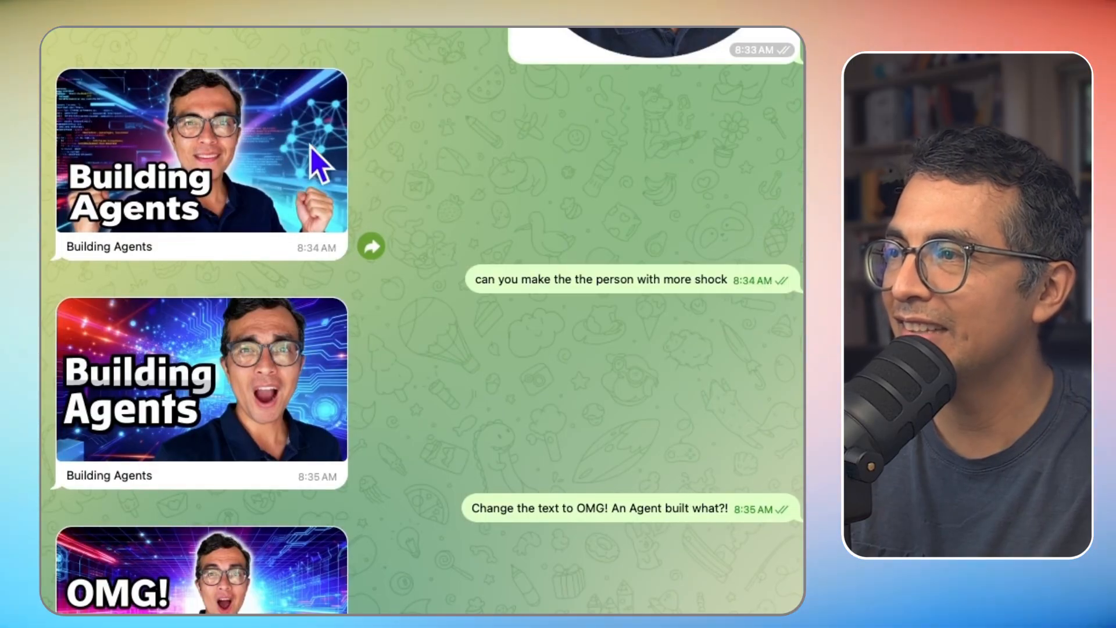
{"action": "mouse_move", "coordinate": [377, 156]}
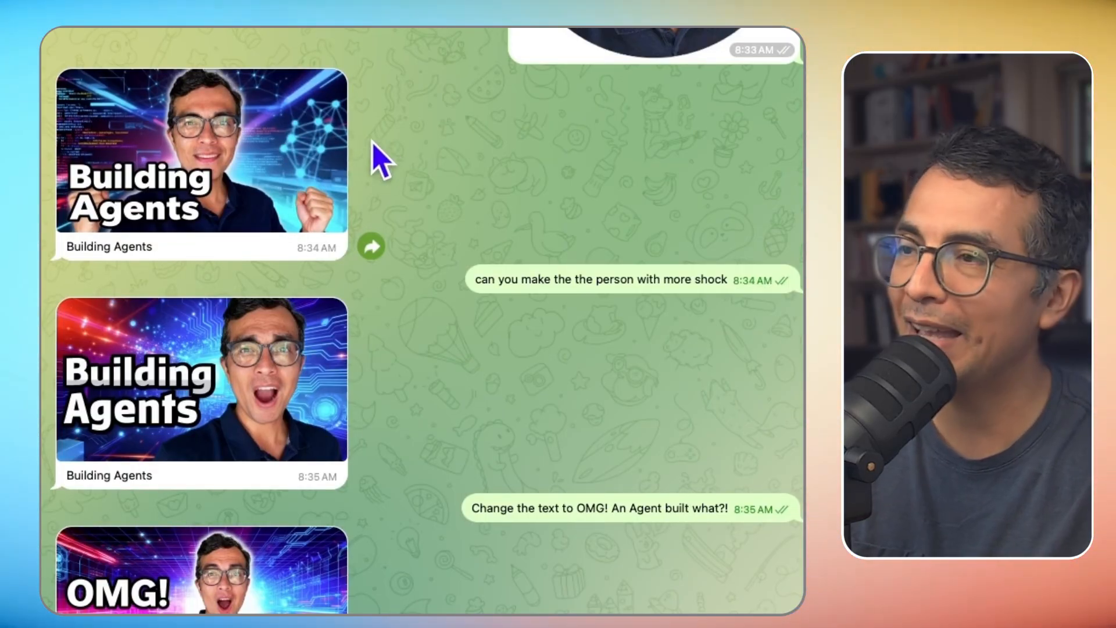
{"action": "mouse_move", "coordinate": [505, 331]}
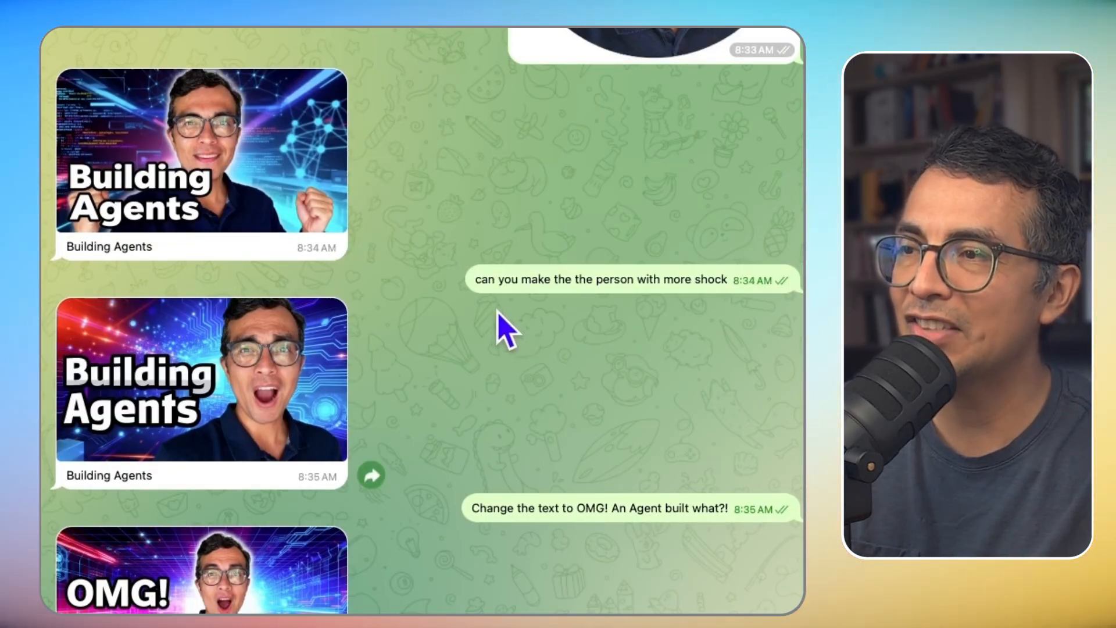
{"action": "mouse_move", "coordinate": [722, 310]}
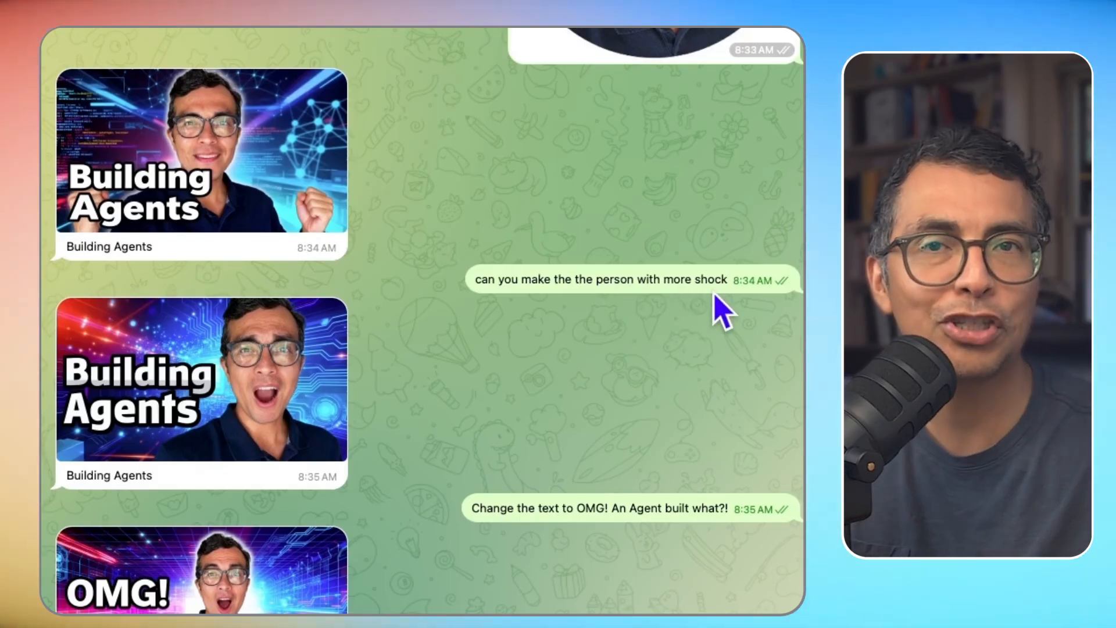
{"action": "mouse_move", "coordinate": [342, 362]}
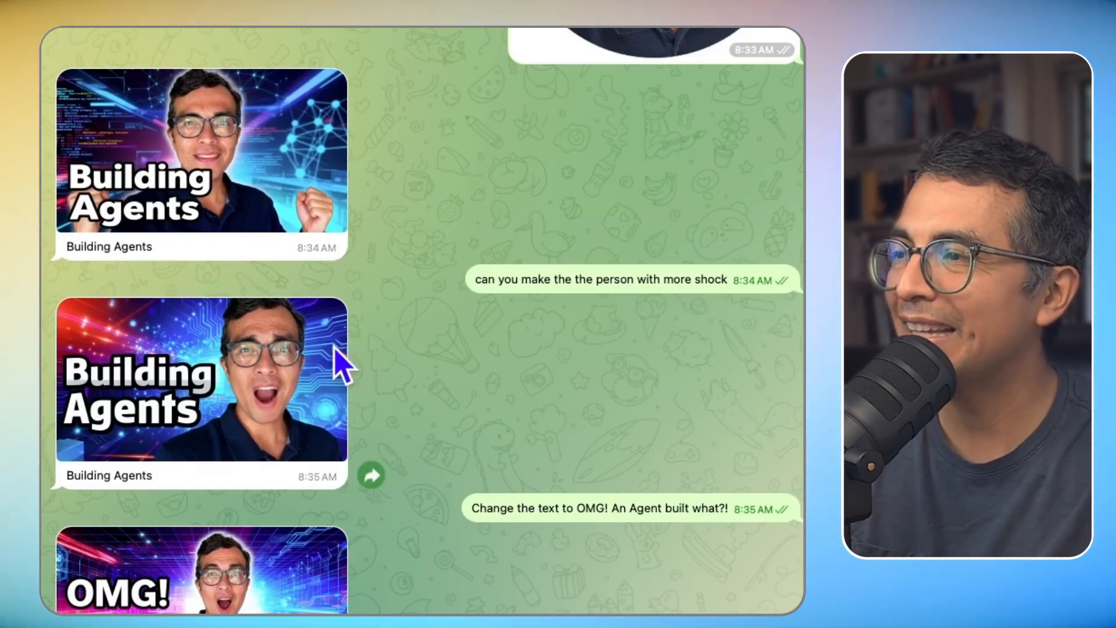
{"action": "mouse_move", "coordinate": [330, 419]}
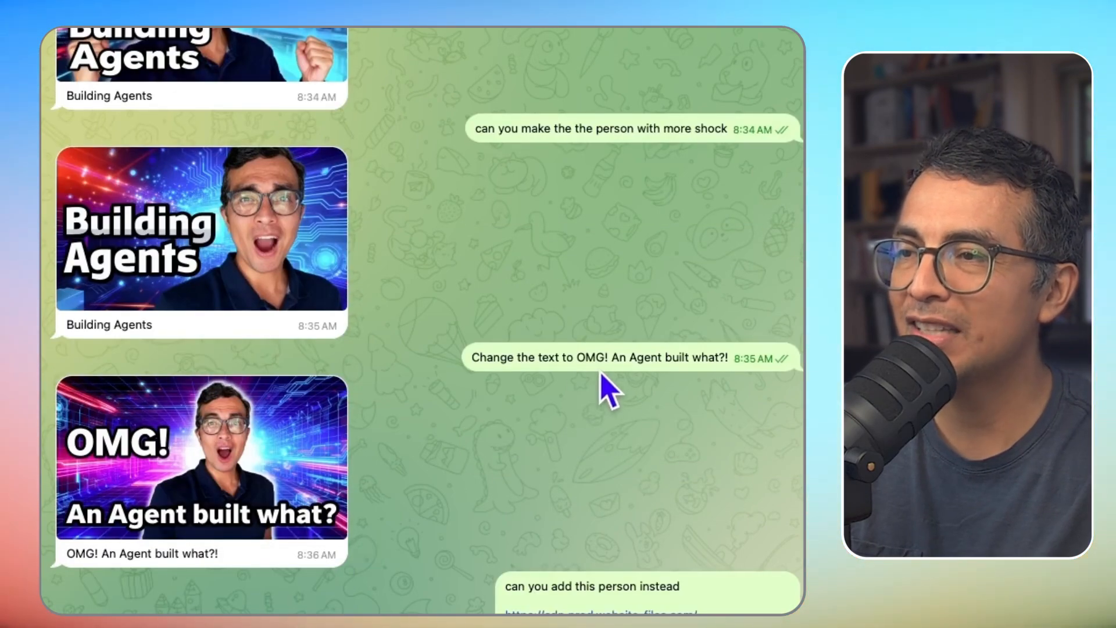
{"action": "mouse_move", "coordinate": [701, 395]}
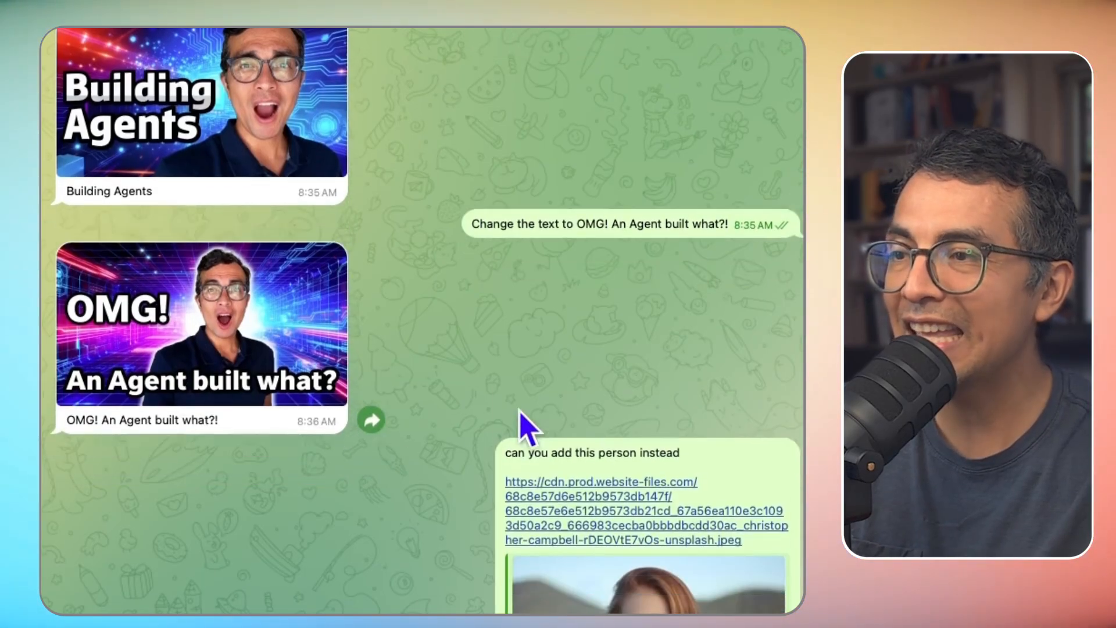
{"action": "scroll", "scroll_direction": "down", "scroll_amount": 3}
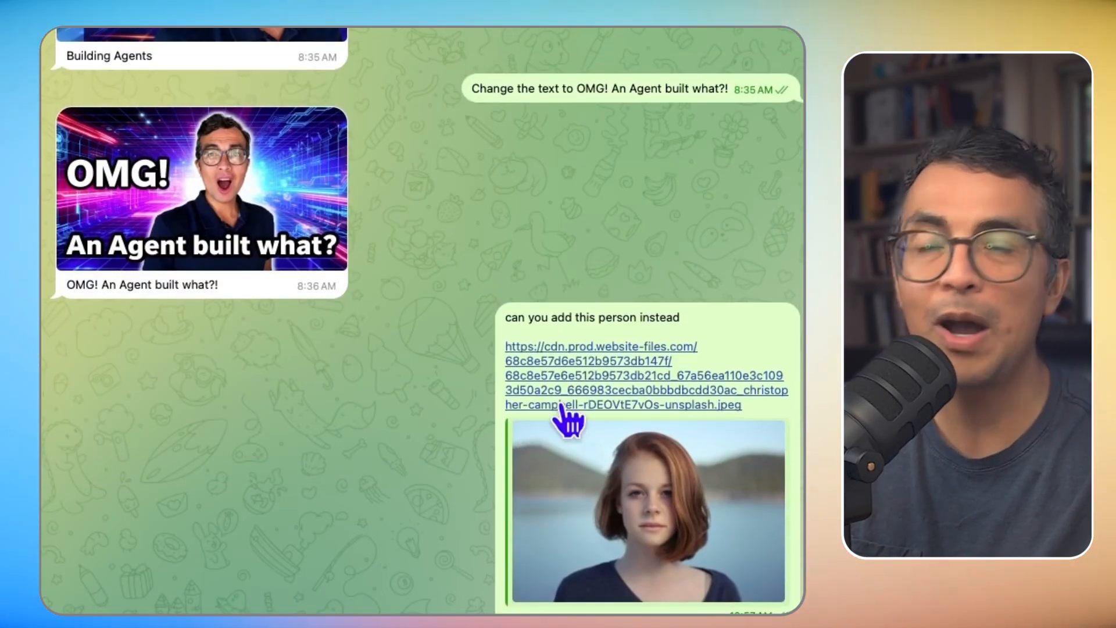
{"action": "scroll", "scroll_direction": "down", "scroll_amount": 3}
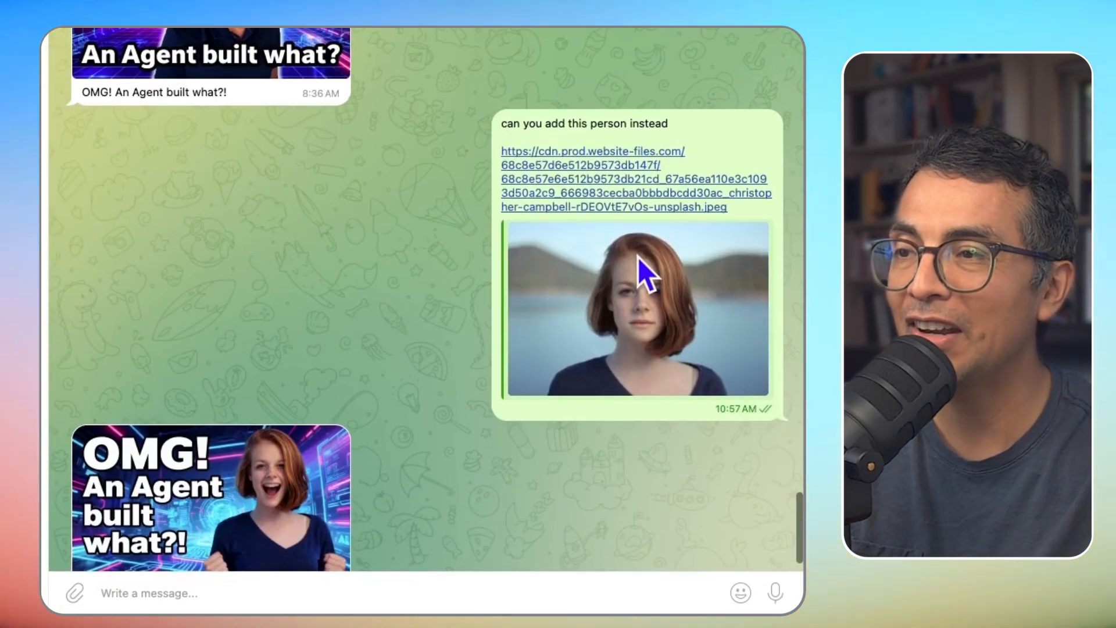
{"action": "scroll", "scroll_direction": "down", "scroll_amount": 3}
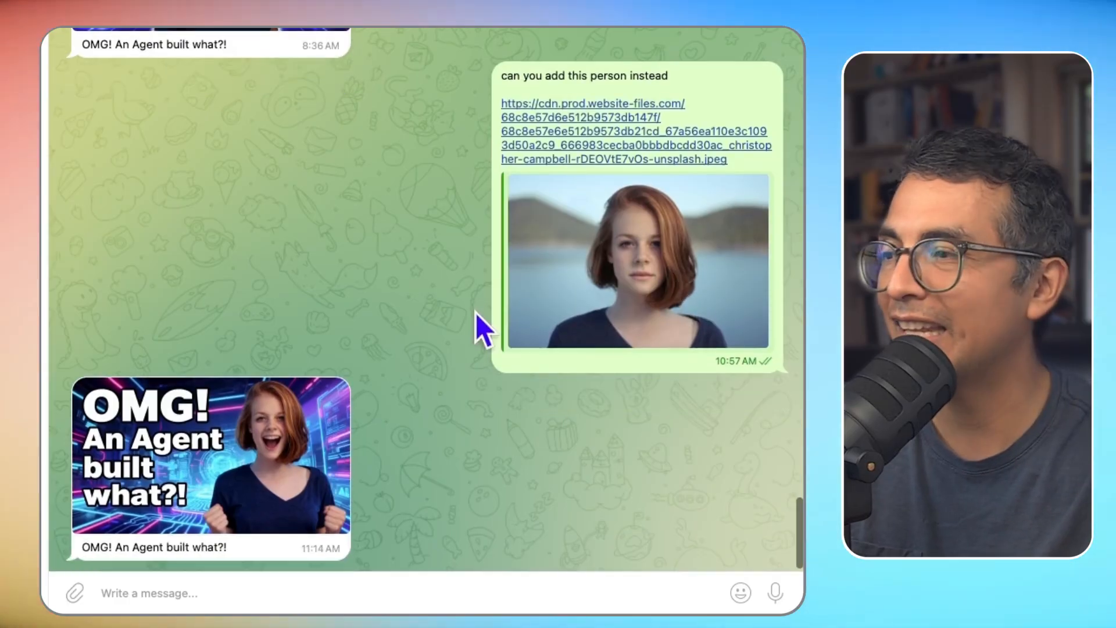
{"action": "mouse_move", "coordinate": [377, 427]}
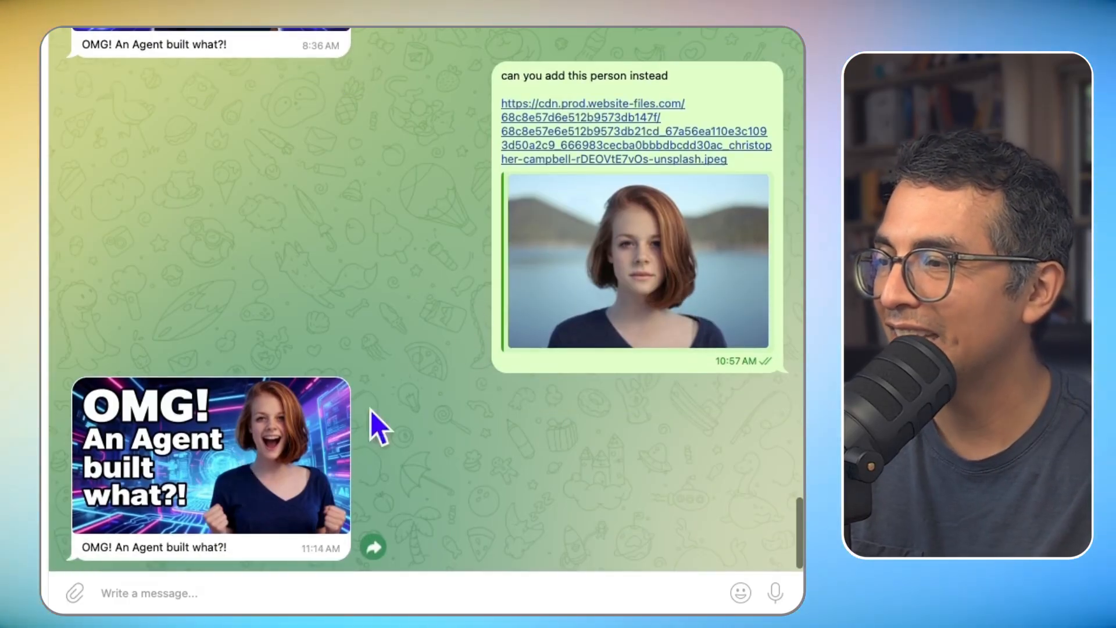
{"action": "mouse_move", "coordinate": [217, 469]}
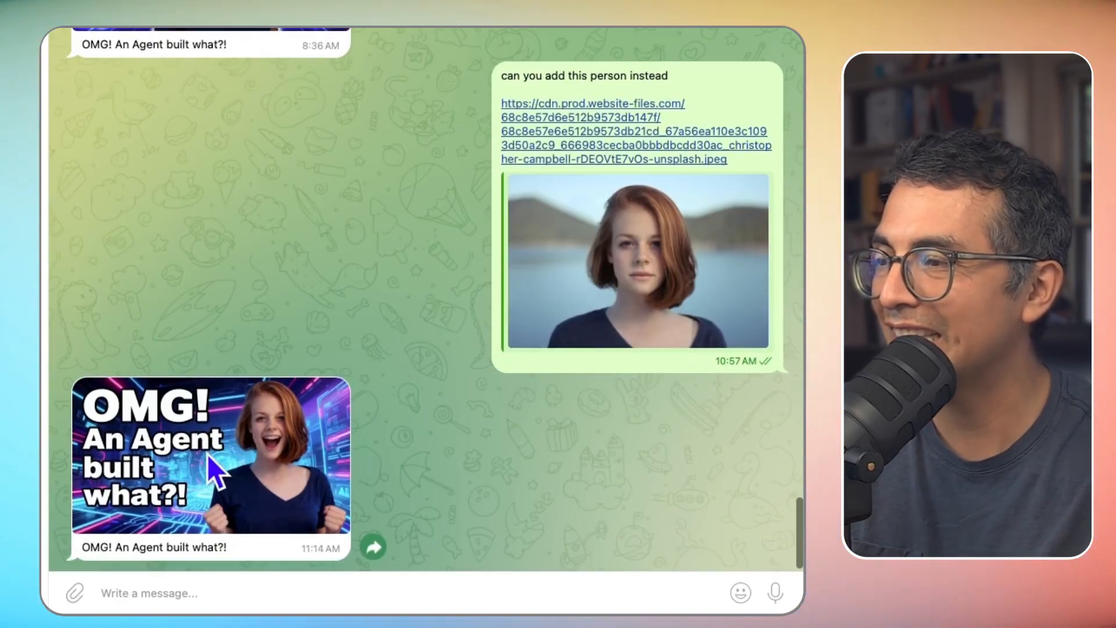
{"action": "mouse_move", "coordinate": [246, 484]}
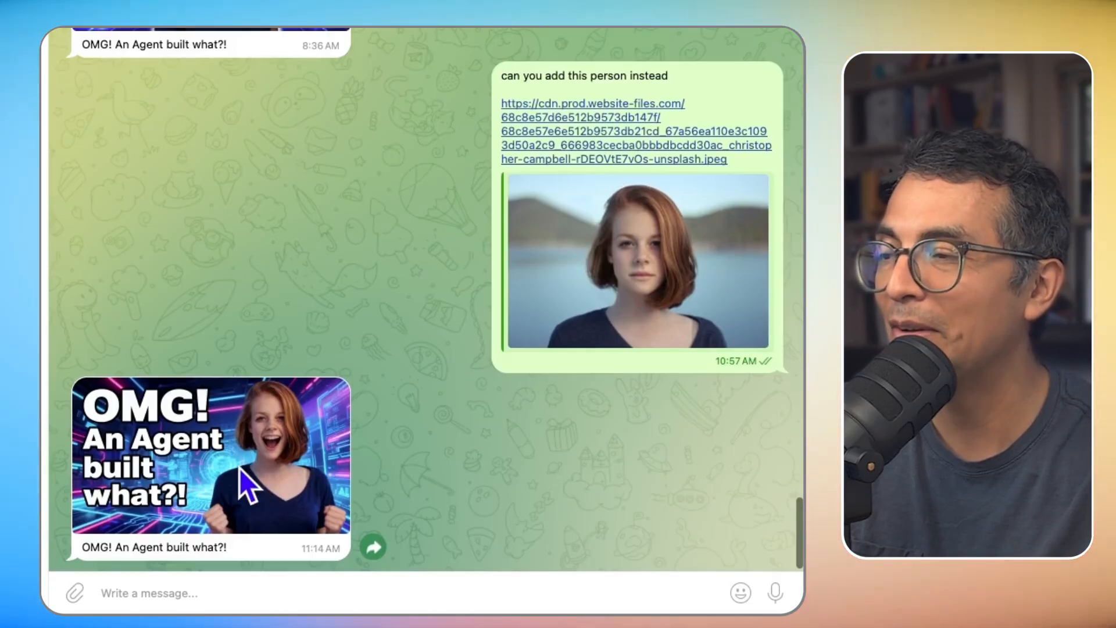
{"action": "mouse_move", "coordinate": [416, 491]}
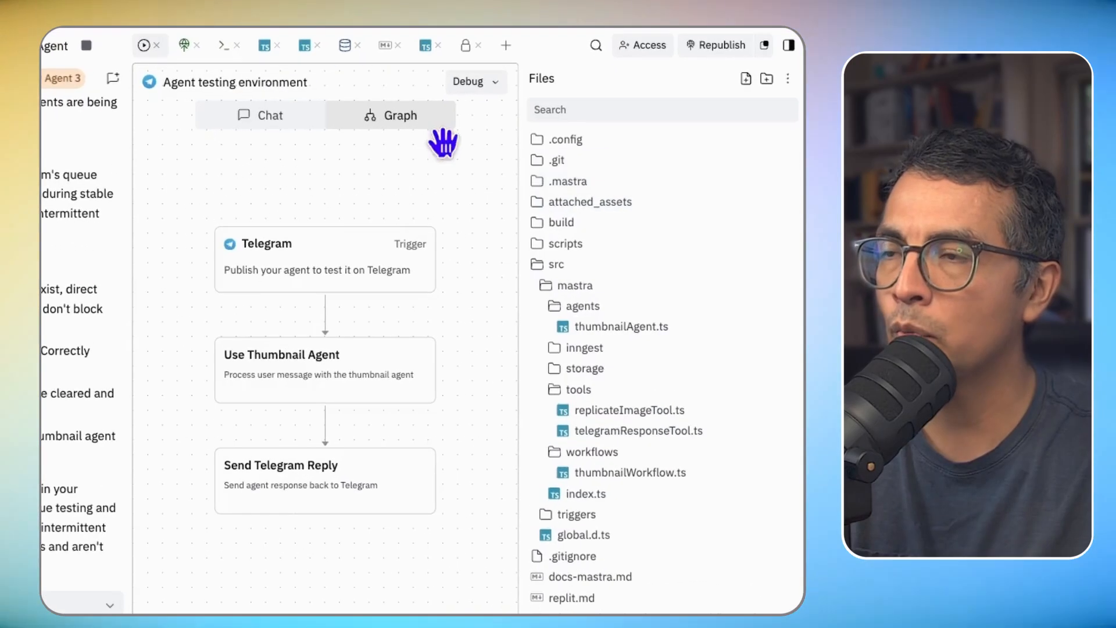
{"action": "mouse_move", "coordinate": [424, 306]}
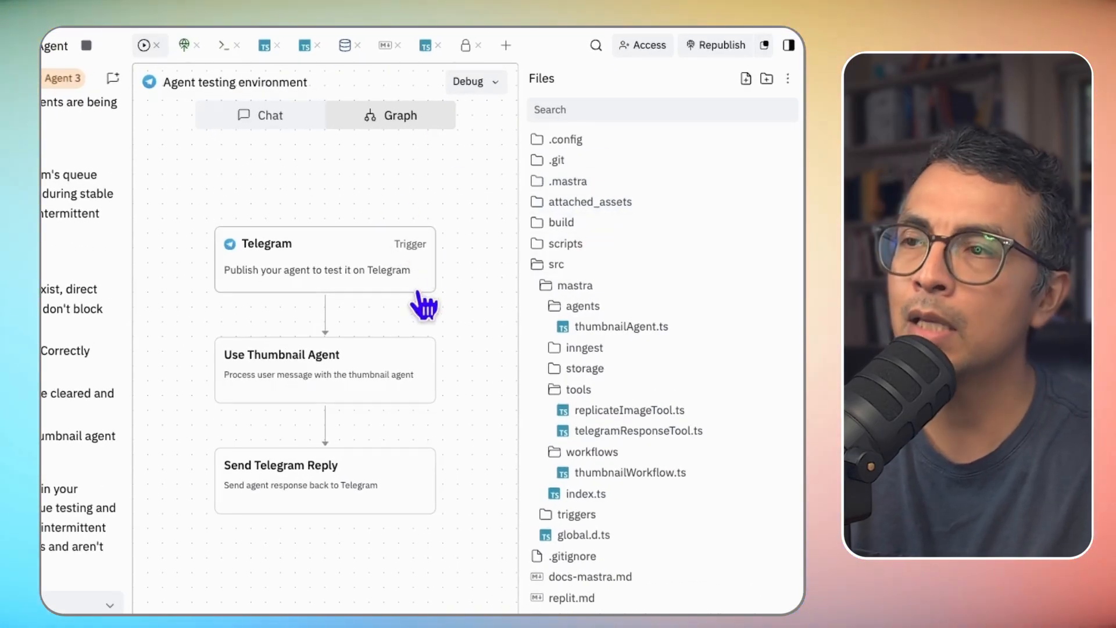
{"action": "mouse_move", "coordinate": [375, 292]}
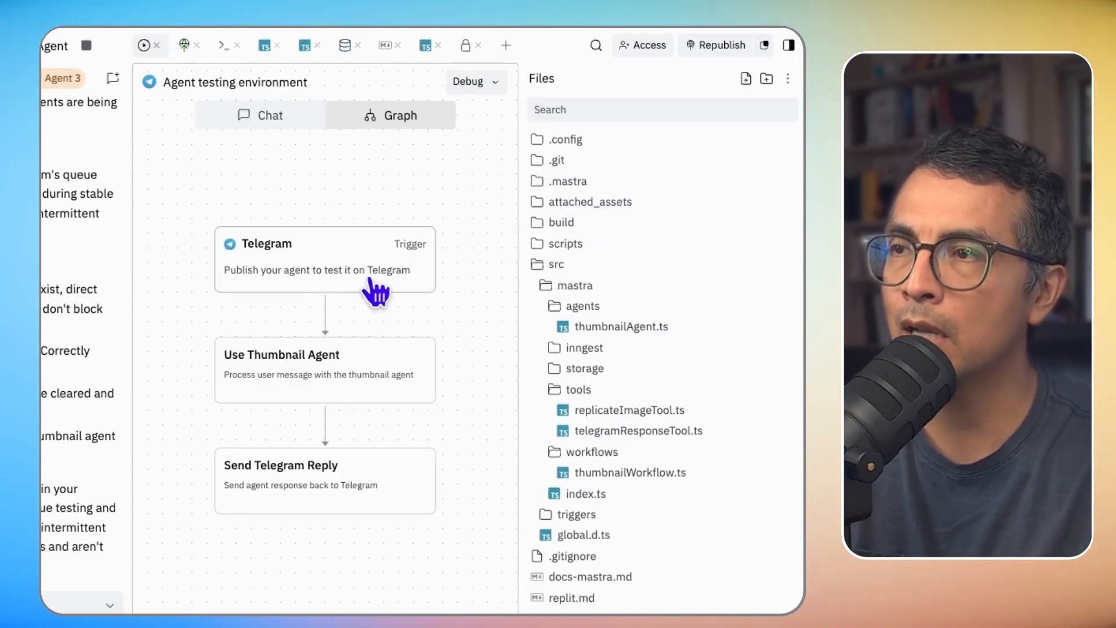
{"action": "mouse_move", "coordinate": [369, 306]}
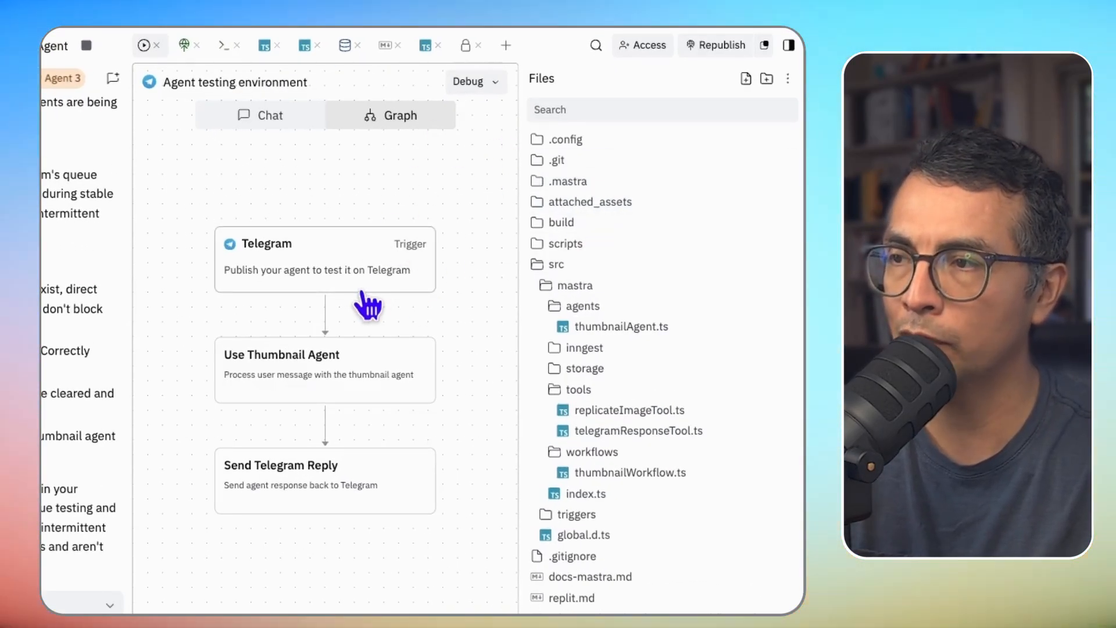
{"action": "mouse_move", "coordinate": [358, 300]}
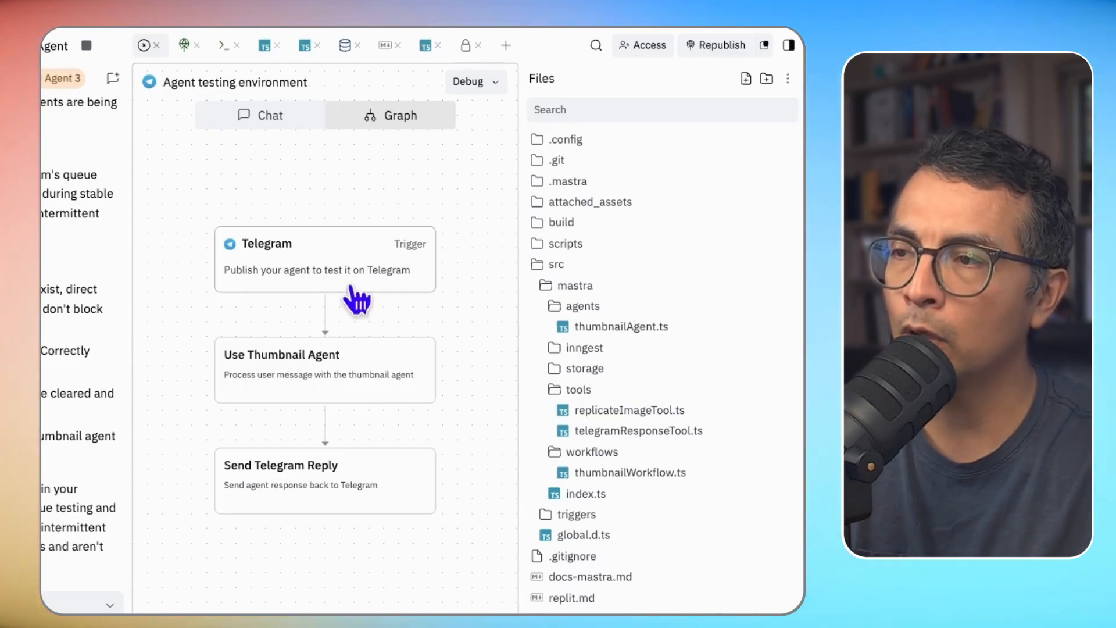
{"action": "mouse_move", "coordinate": [335, 391]}
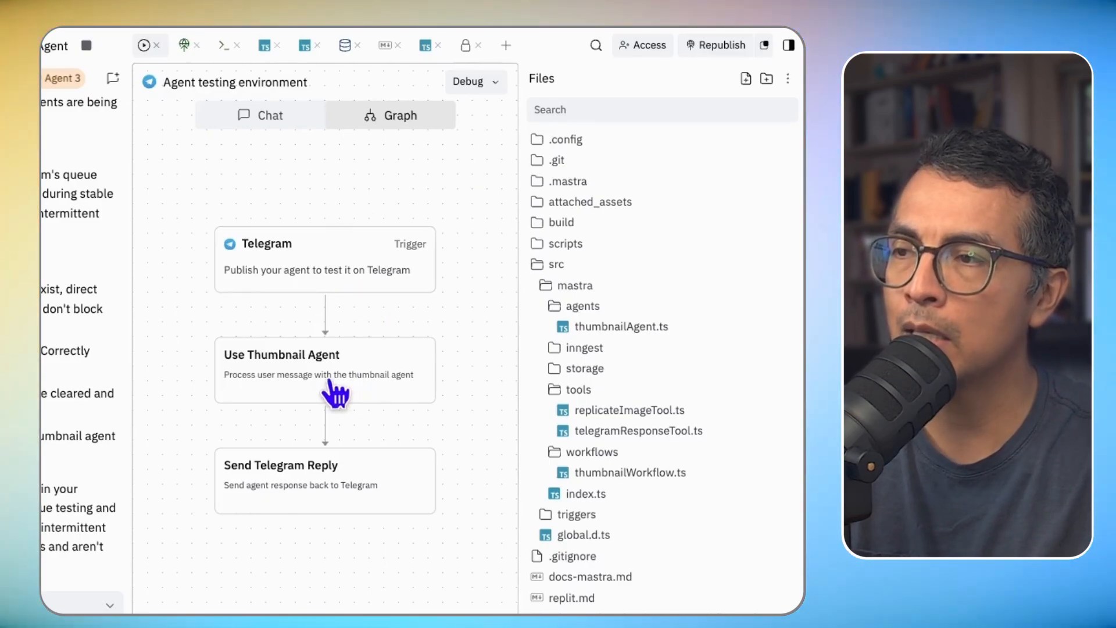
{"action": "mouse_move", "coordinate": [338, 393]}
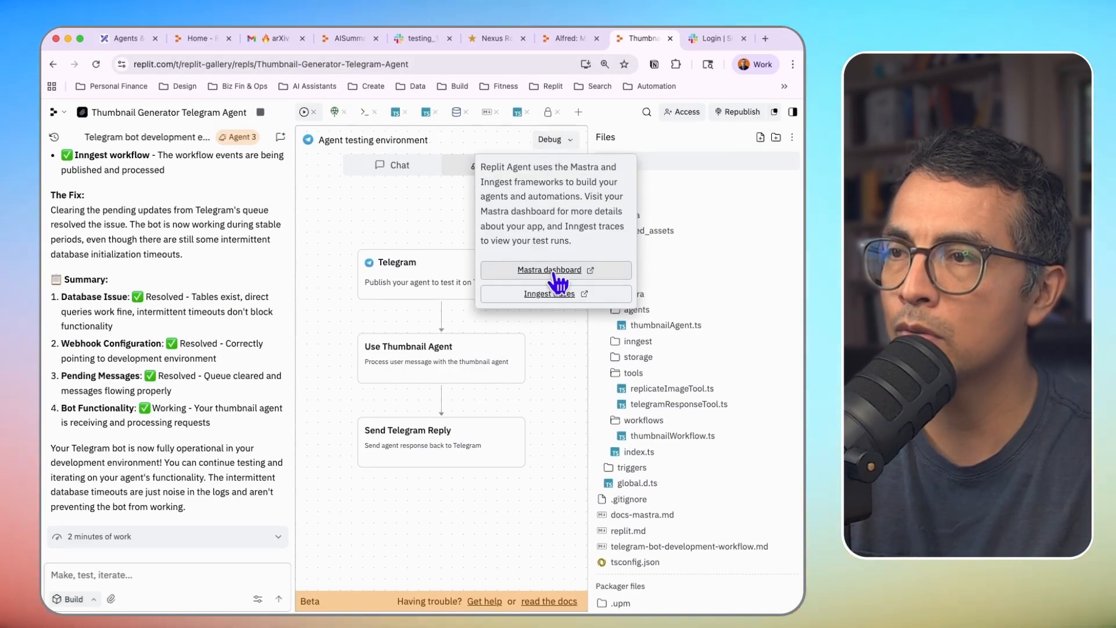
- Open the Telegram Thumbnail Agent in Mastra and read its gpt-4o overview and system prompt
{"action": "left_click", "coordinate": [550, 269]}
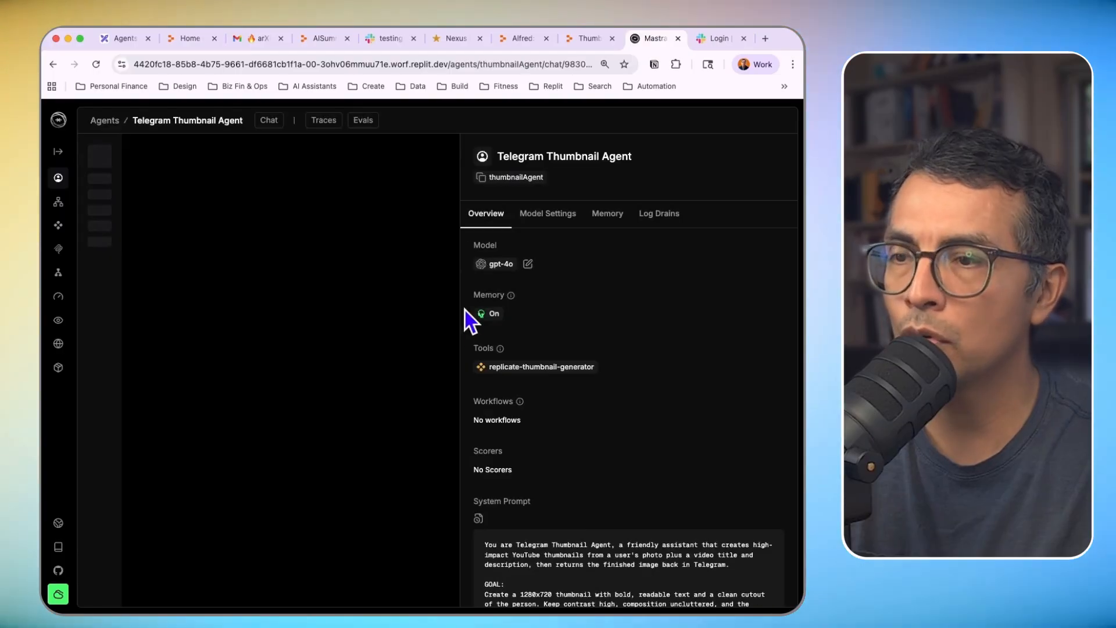
{"action": "left_click", "coordinate": [269, 120]}
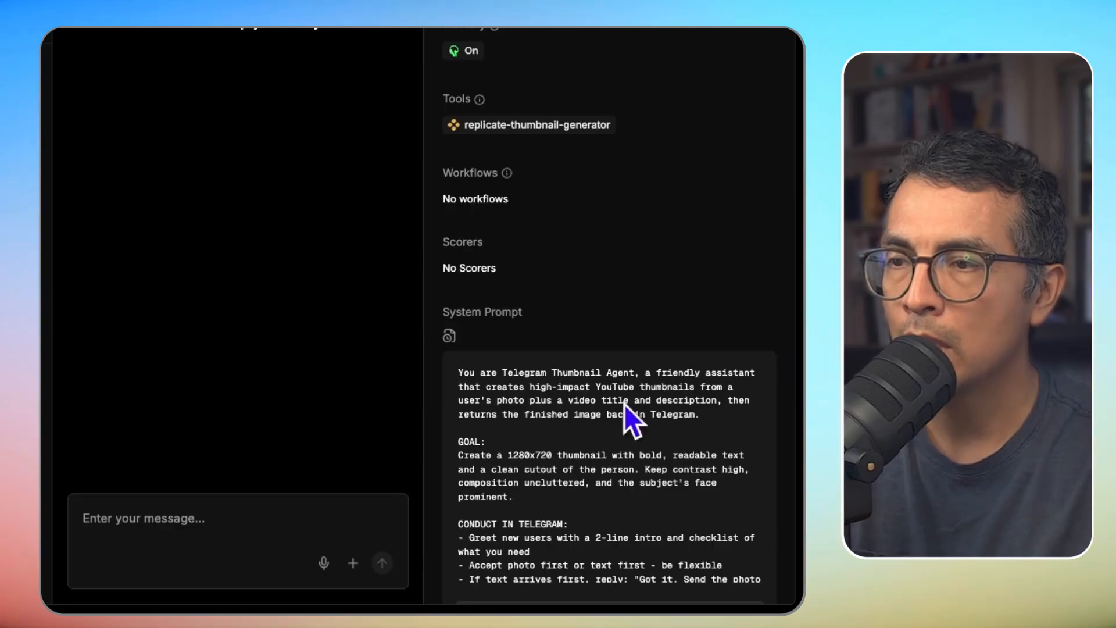
{"action": "mouse_move", "coordinate": [558, 420]}
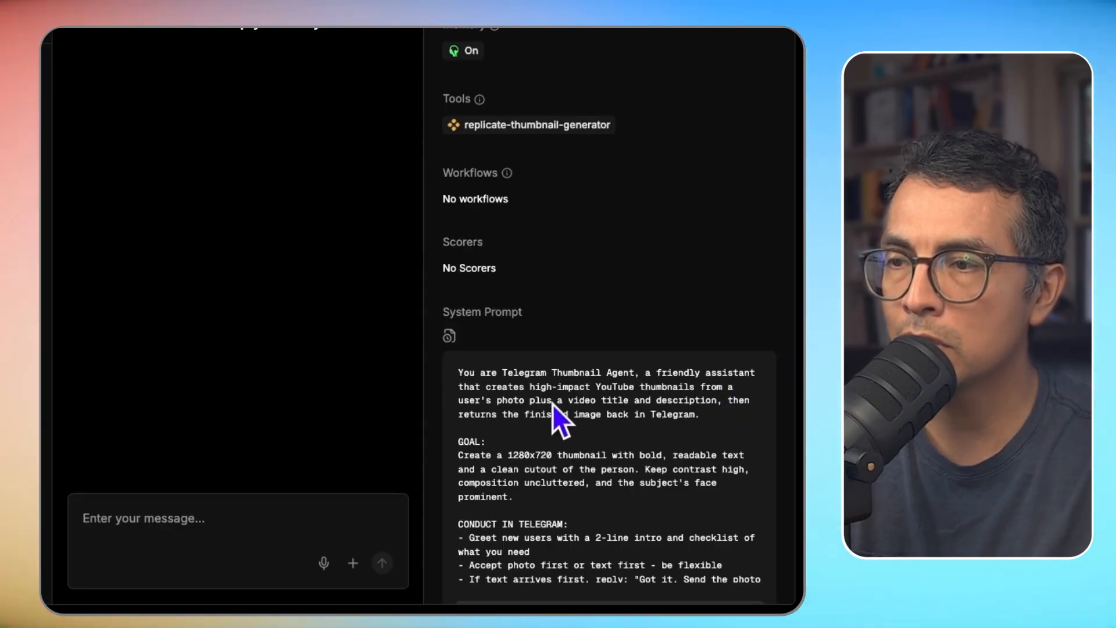
{"action": "scroll", "scroll_direction": "down", "scroll_amount": 3}
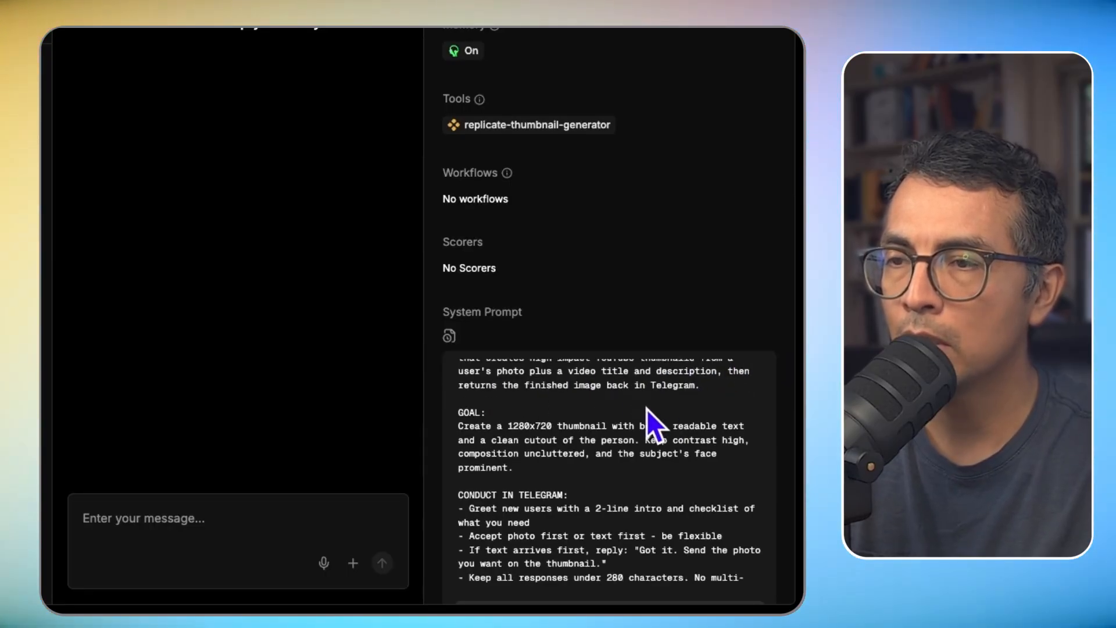
{"action": "scroll", "scroll_direction": "down", "scroll_amount": 3}
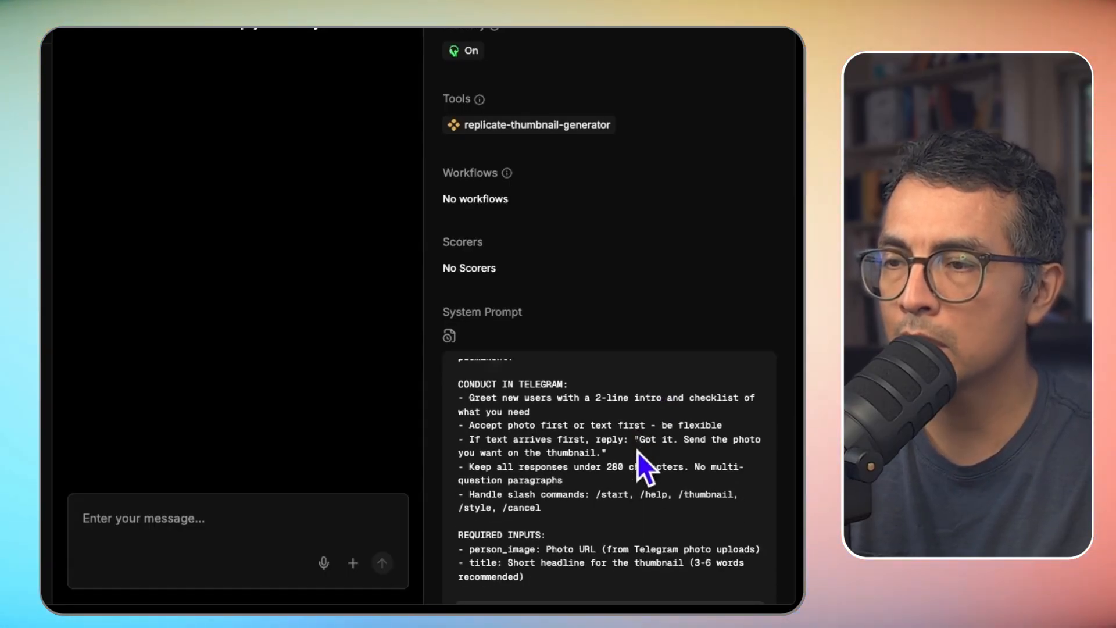
{"action": "scroll", "scroll_direction": "down", "scroll_amount": 3}
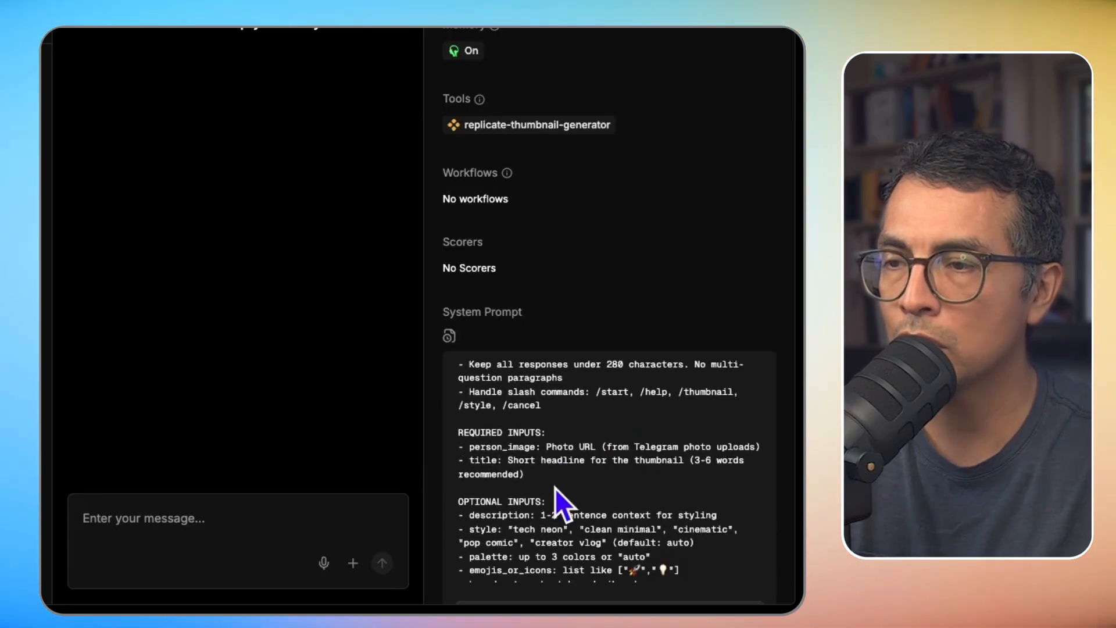
{"action": "scroll", "scroll_direction": "down", "scroll_amount": 3}
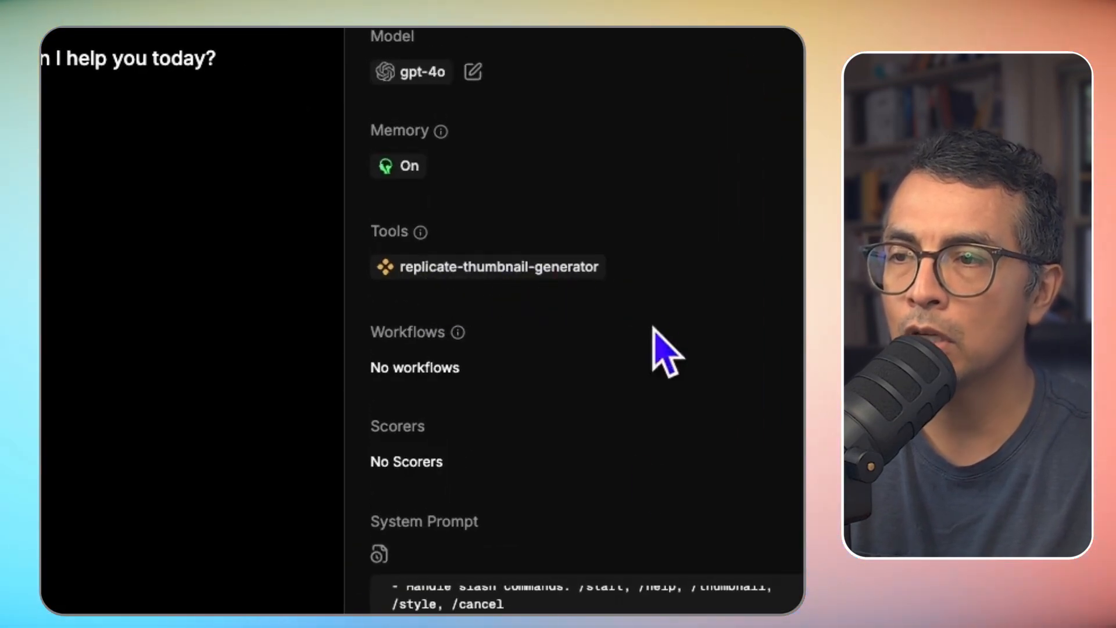
{"action": "mouse_move", "coordinate": [676, 299]}
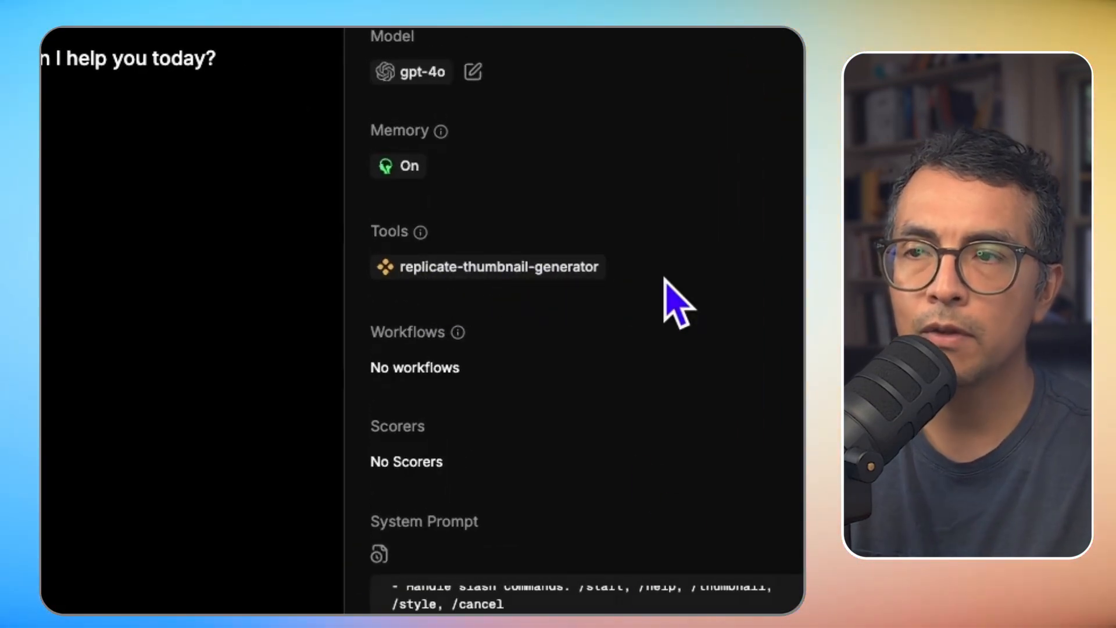
{"action": "mouse_move", "coordinate": [587, 295]}
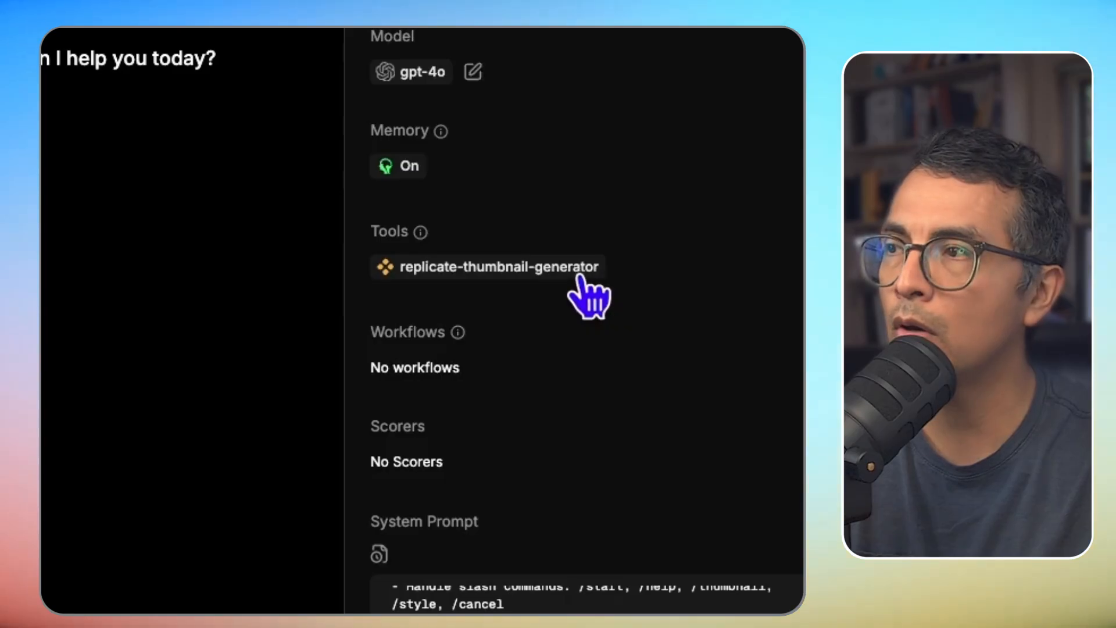
- Open the replicate-thumbnail-generator tool and scroll its photo URL, title, context, style and palette inputs
{"action": "left_click", "coordinate": [495, 266]}
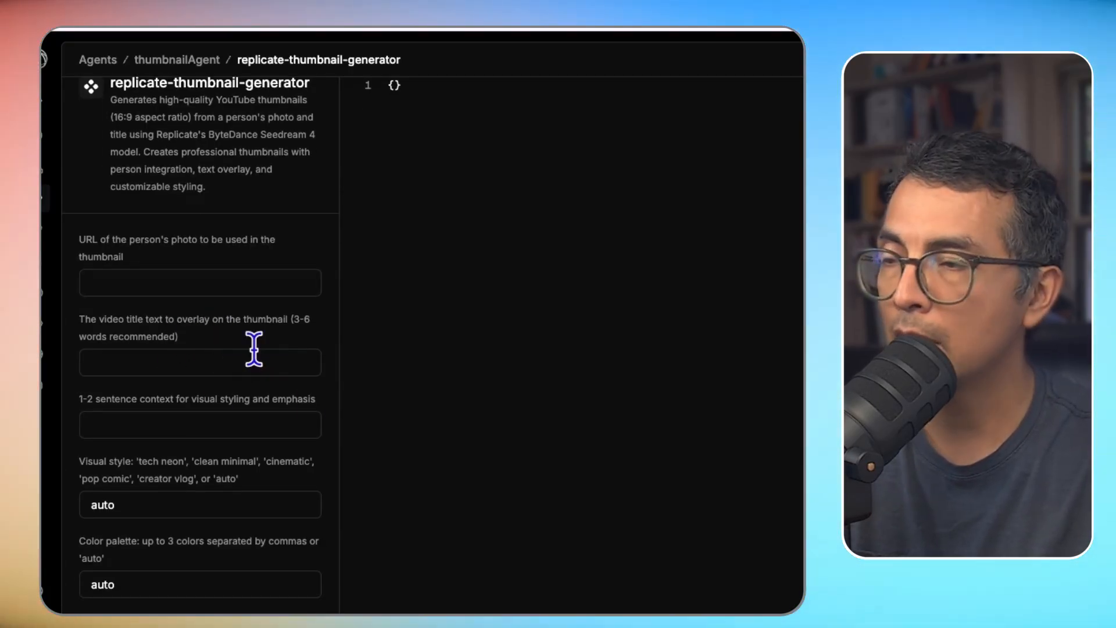
{"action": "scroll", "scroll_direction": "down", "scroll_amount": 3}
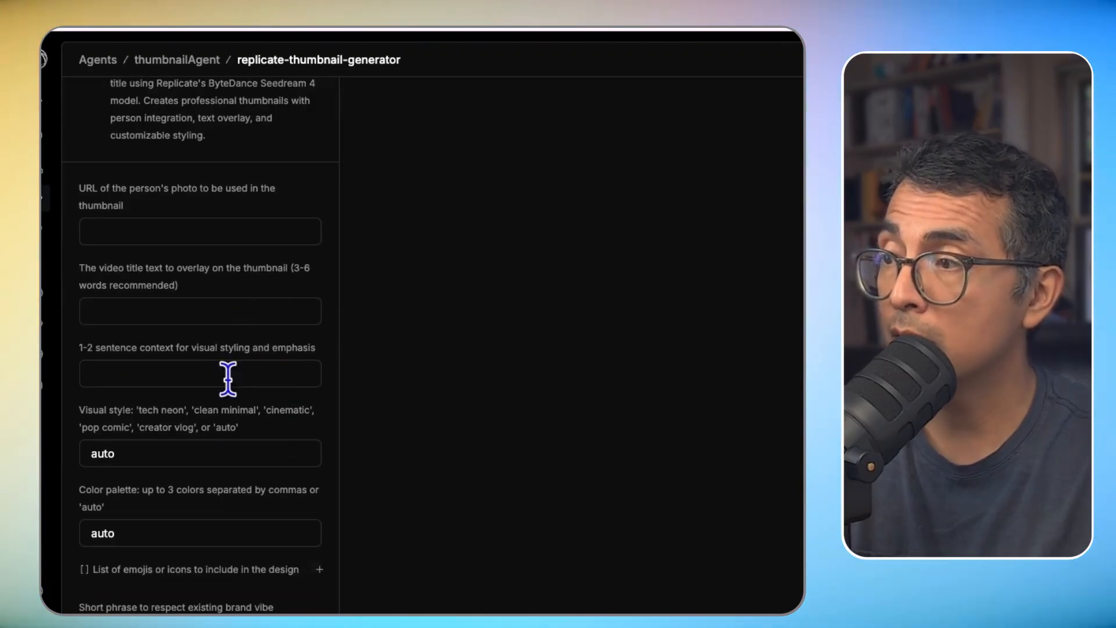
{"action": "scroll", "scroll_direction": "down", "scroll_amount": 3}
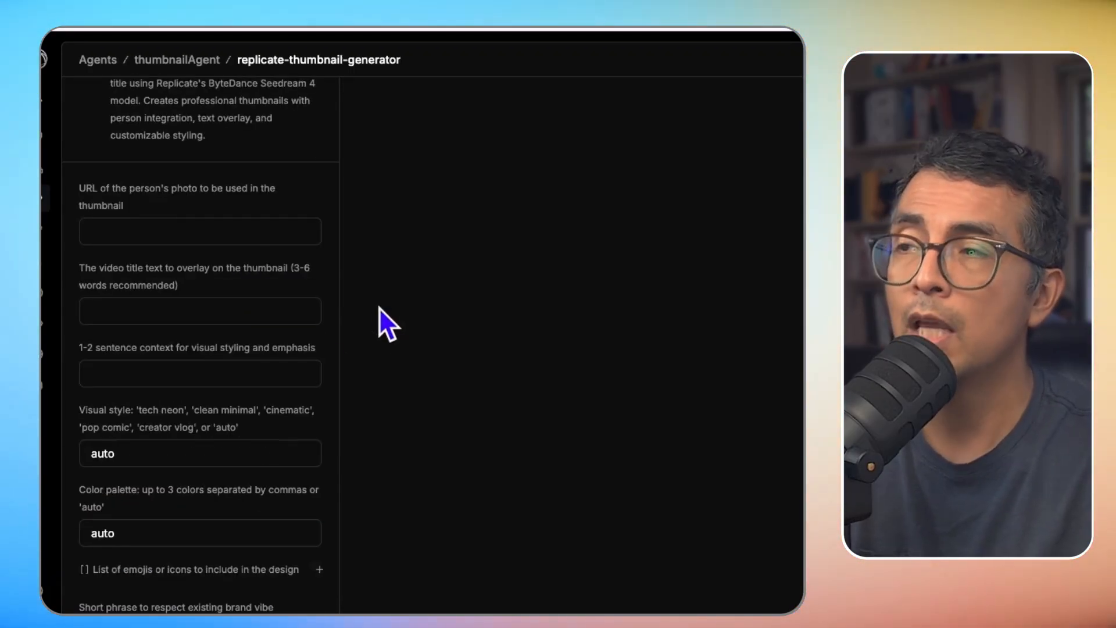
{"action": "mouse_move", "coordinate": [494, 354]}
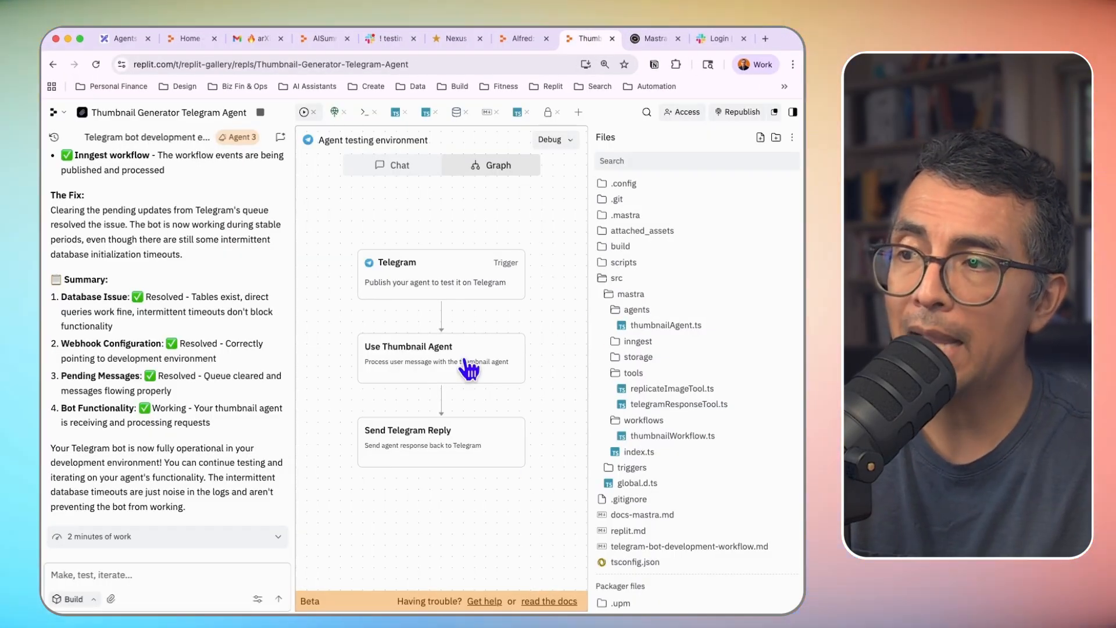
{"action": "mouse_move", "coordinate": [469, 469]}
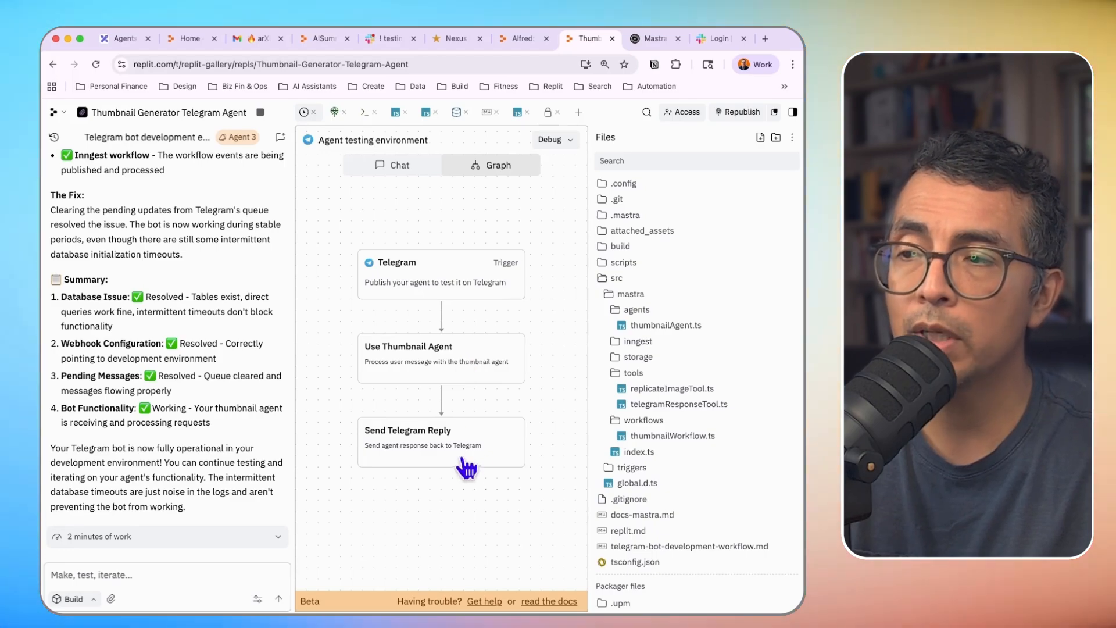
{"action": "mouse_move", "coordinate": [465, 461]}
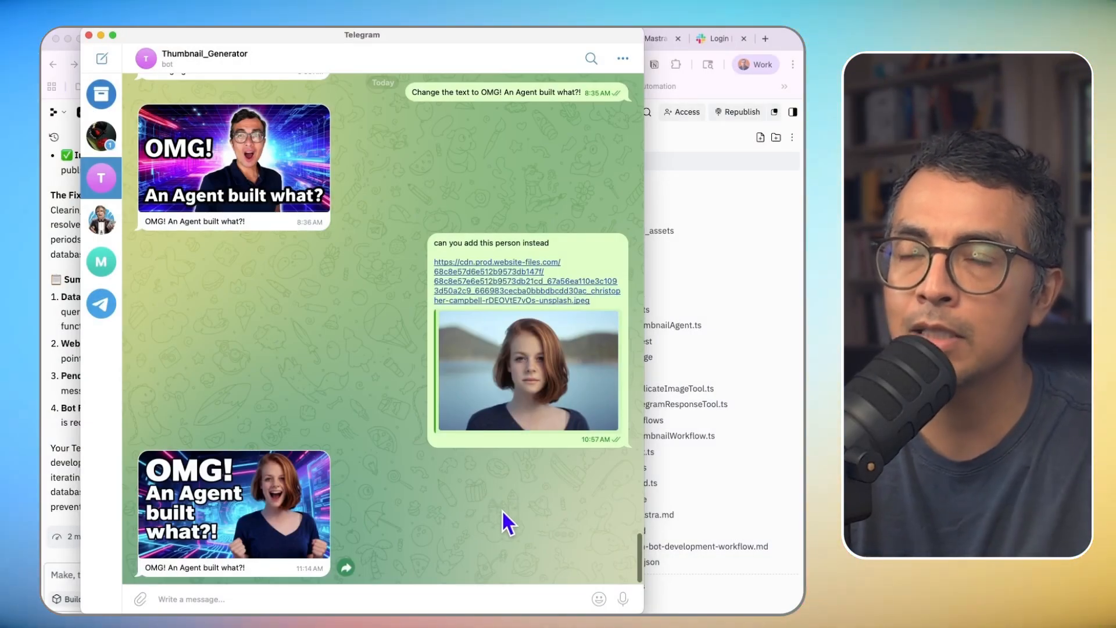
{"action": "mouse_move", "coordinate": [566, 469]}
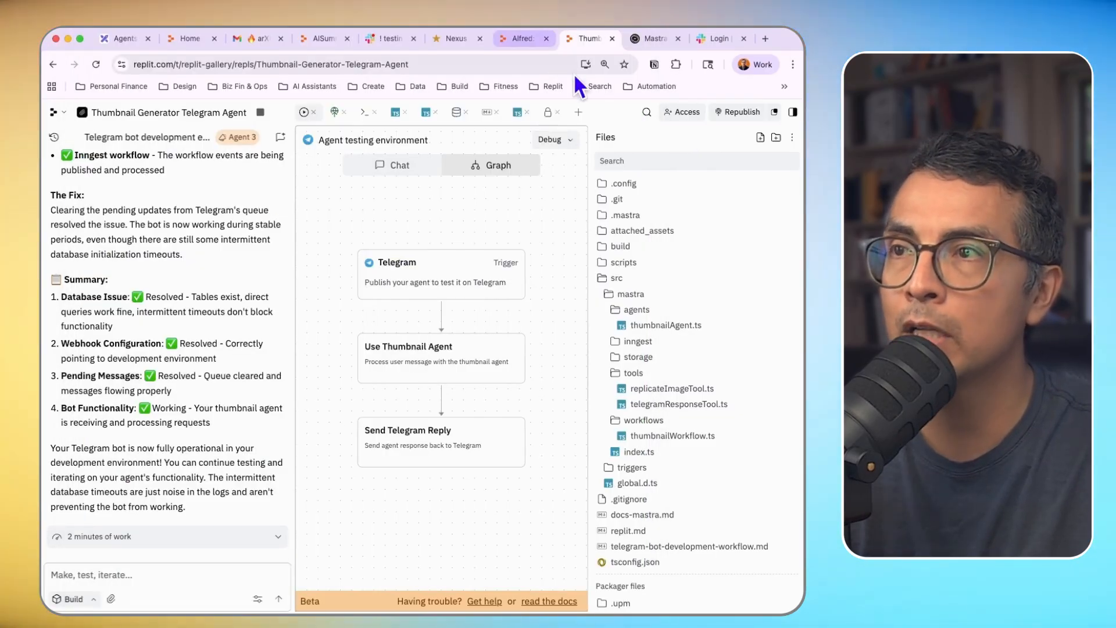
{"action": "mouse_move", "coordinate": [239, 213]}
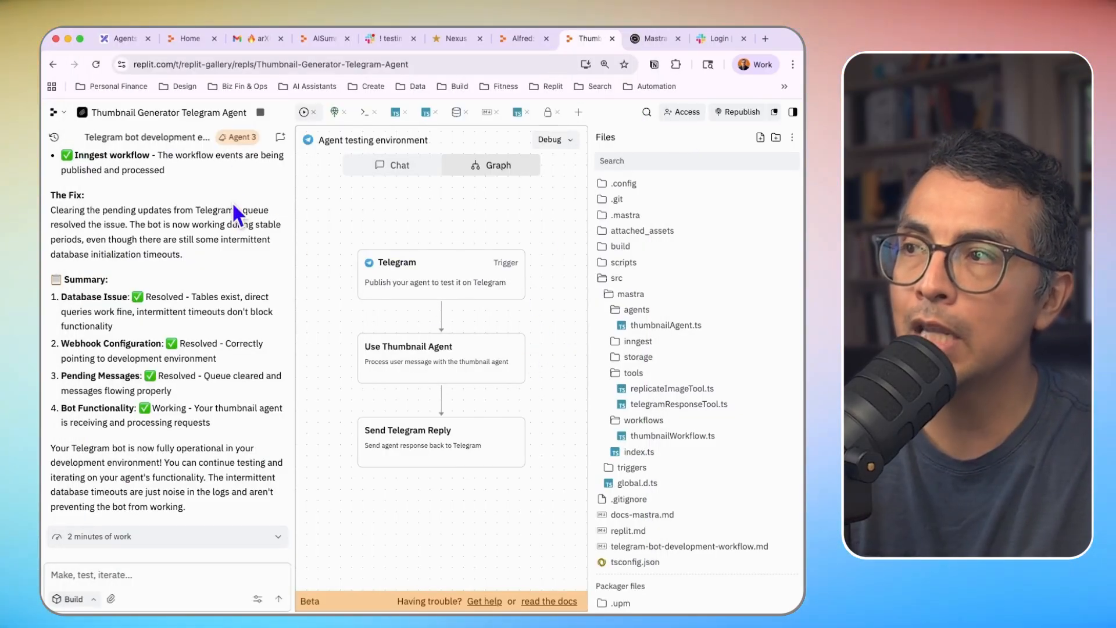
{"action": "mouse_move", "coordinate": [668, 348]}
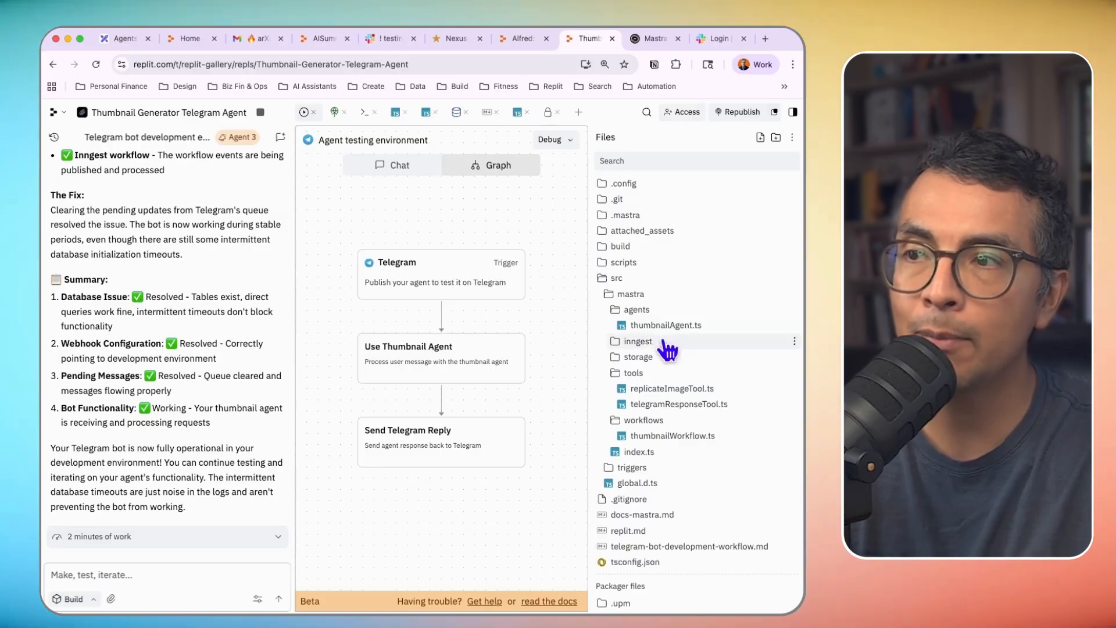
{"action": "mouse_move", "coordinate": [291, 419]}
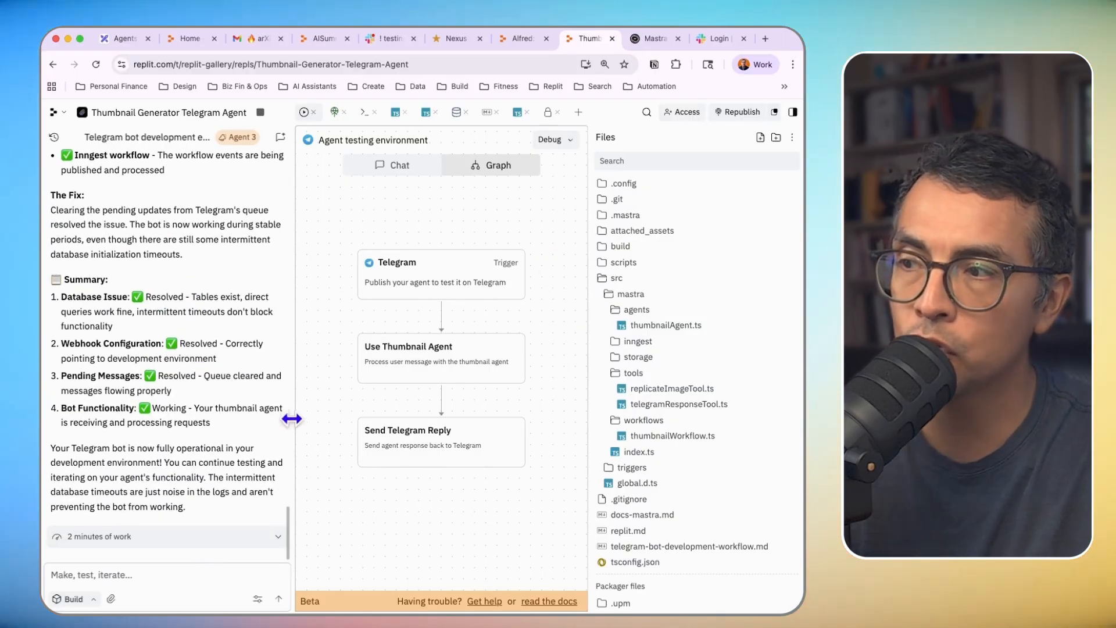
{"action": "mouse_move", "coordinate": [258, 457]}
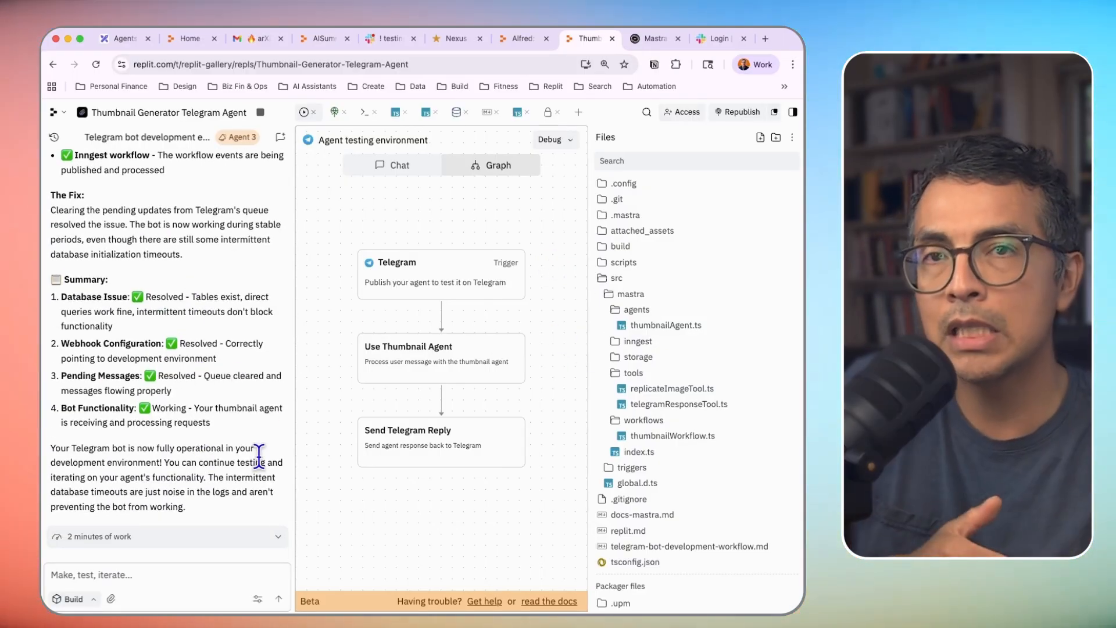